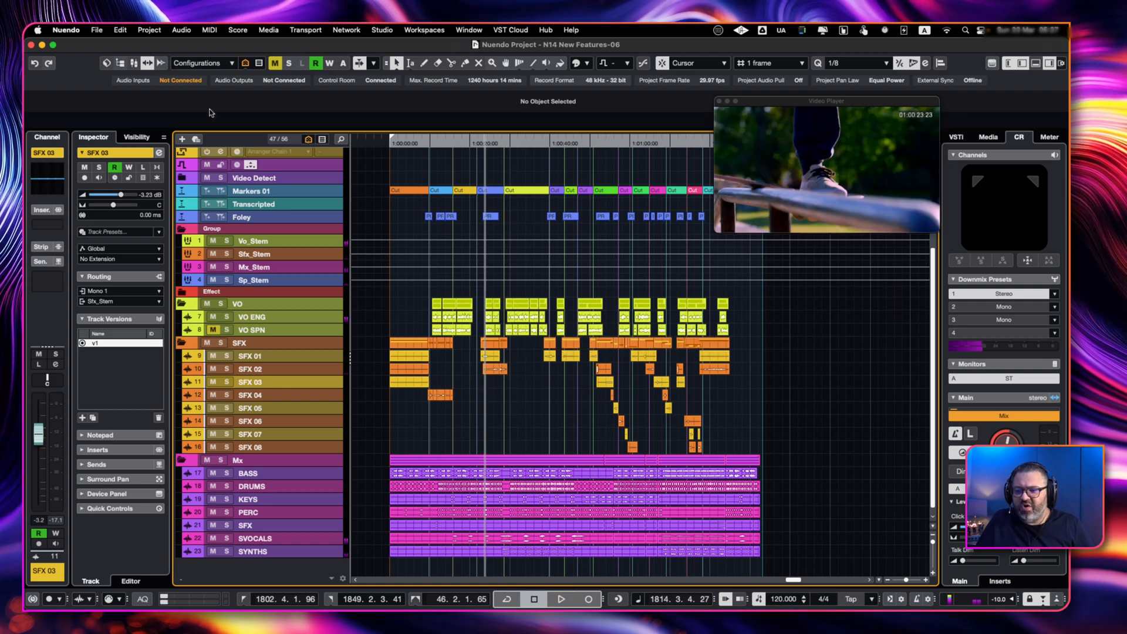
- Apply Adaptive Background Attenuation volume automation, ducking the effects, music and speech stems under Vo_Stem
left_click(150, 29)
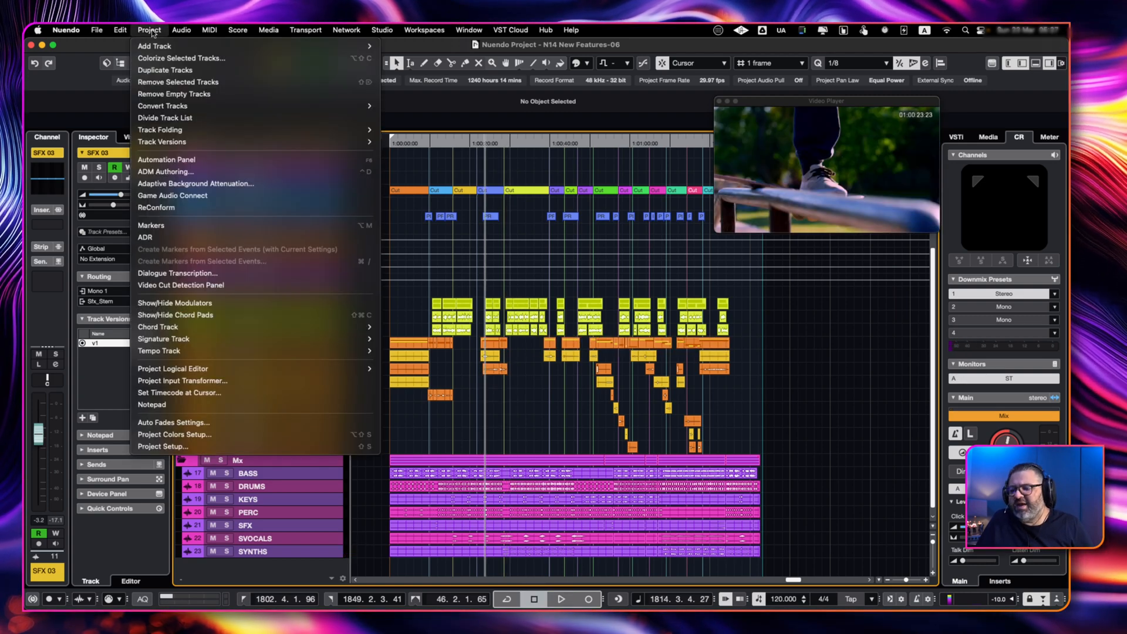
left_click(195, 183)
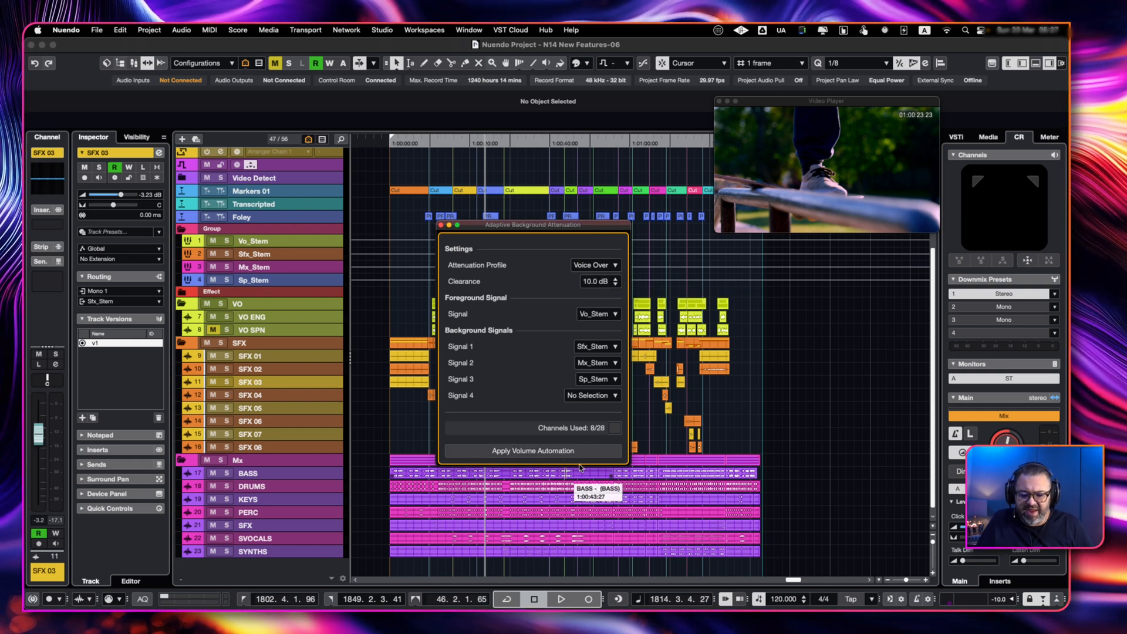
mouse_move(519, 450)
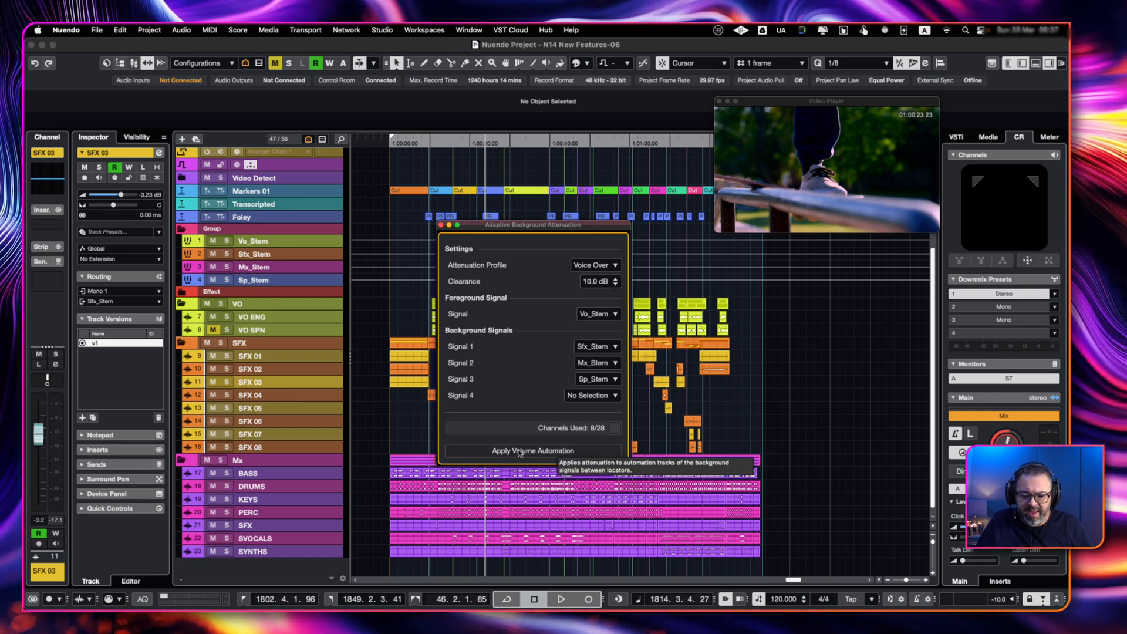
left_click(532, 451)
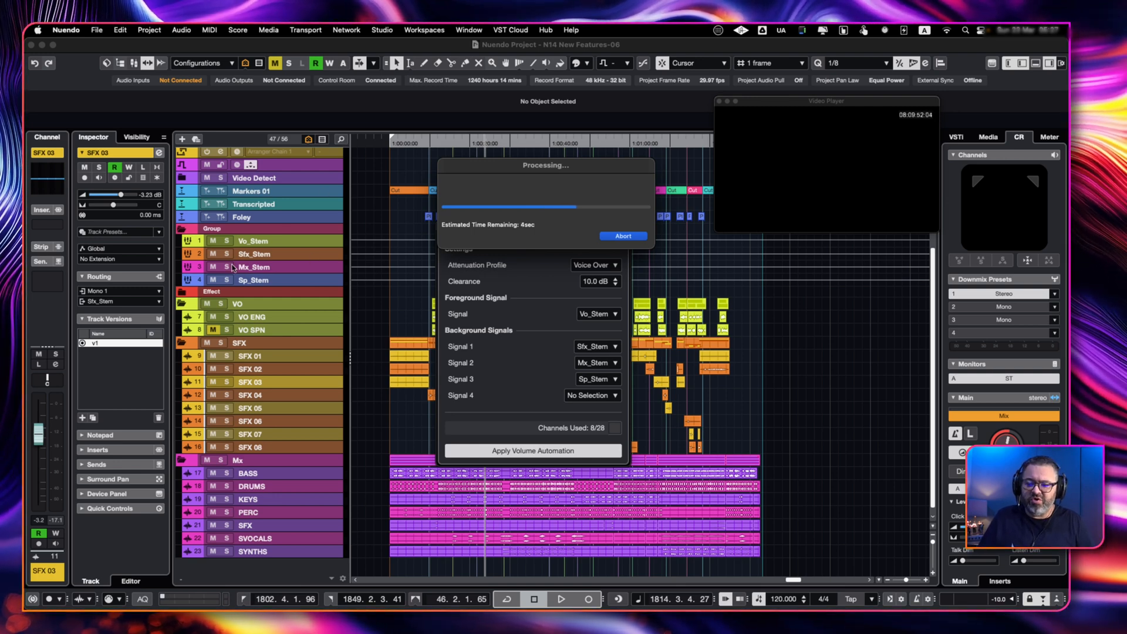
mouse_move(252, 279)
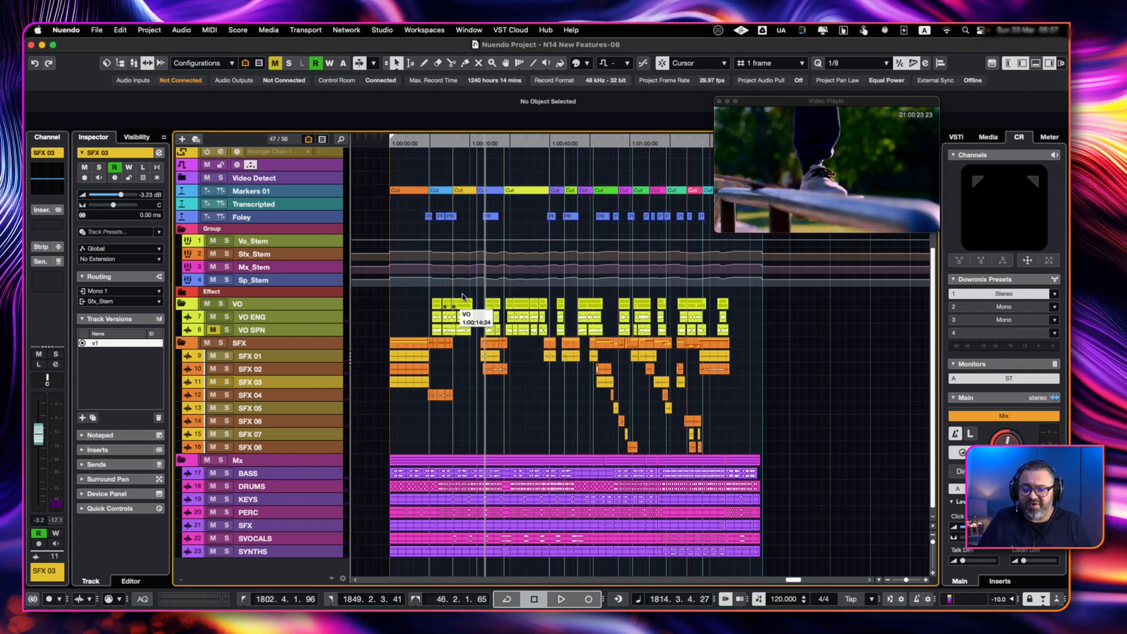
- Select the Transcribed marker track to show it in the Inspector
left_click(253, 254)
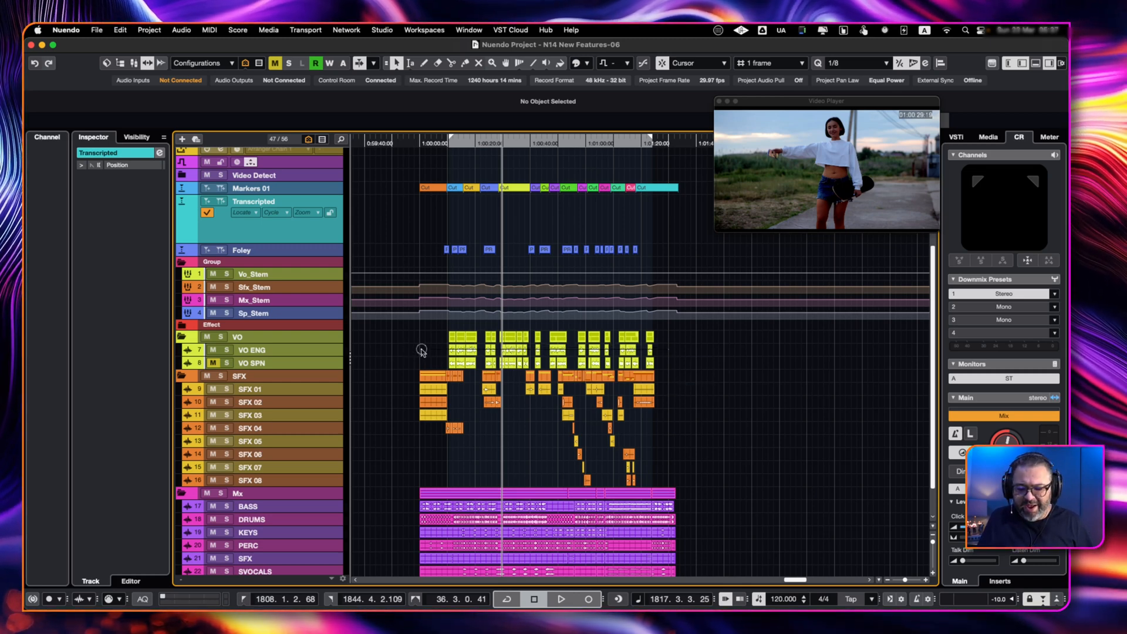
- Run Dialogue Transcription in Fast mode, writing a marker per sentence onto Transcribed
left_click(252, 350)
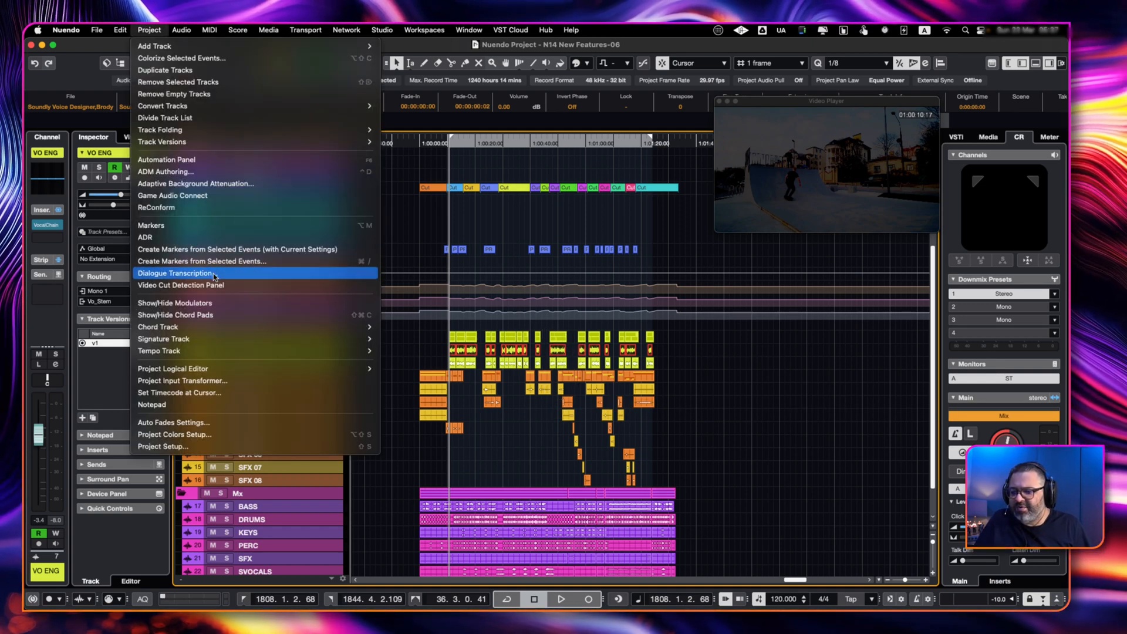
left_click(175, 273)
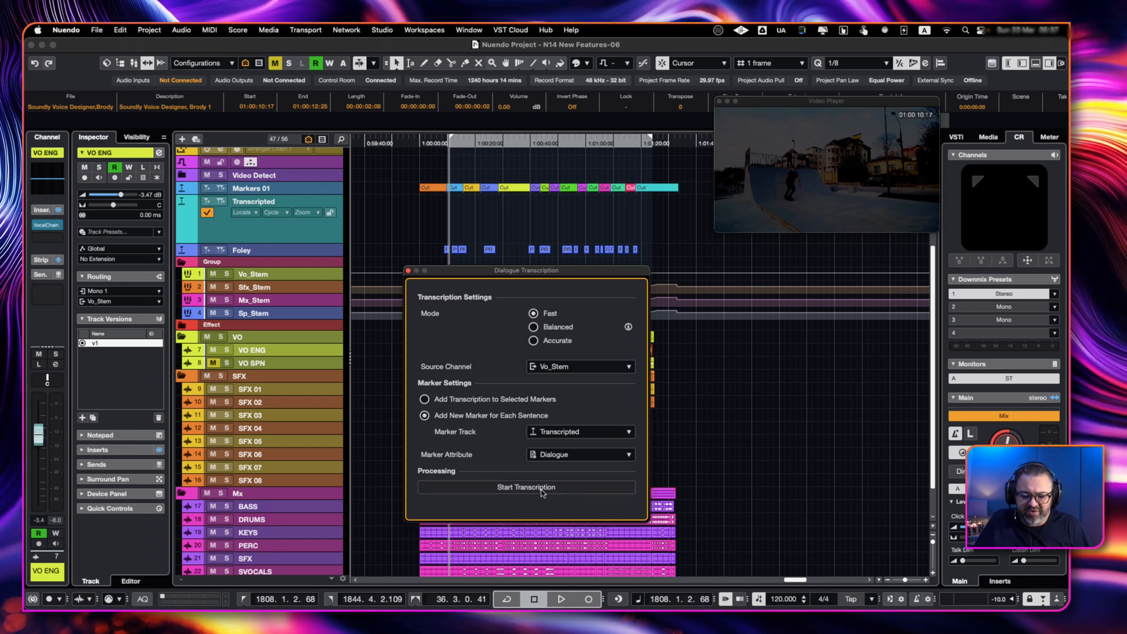
left_click(526, 487)
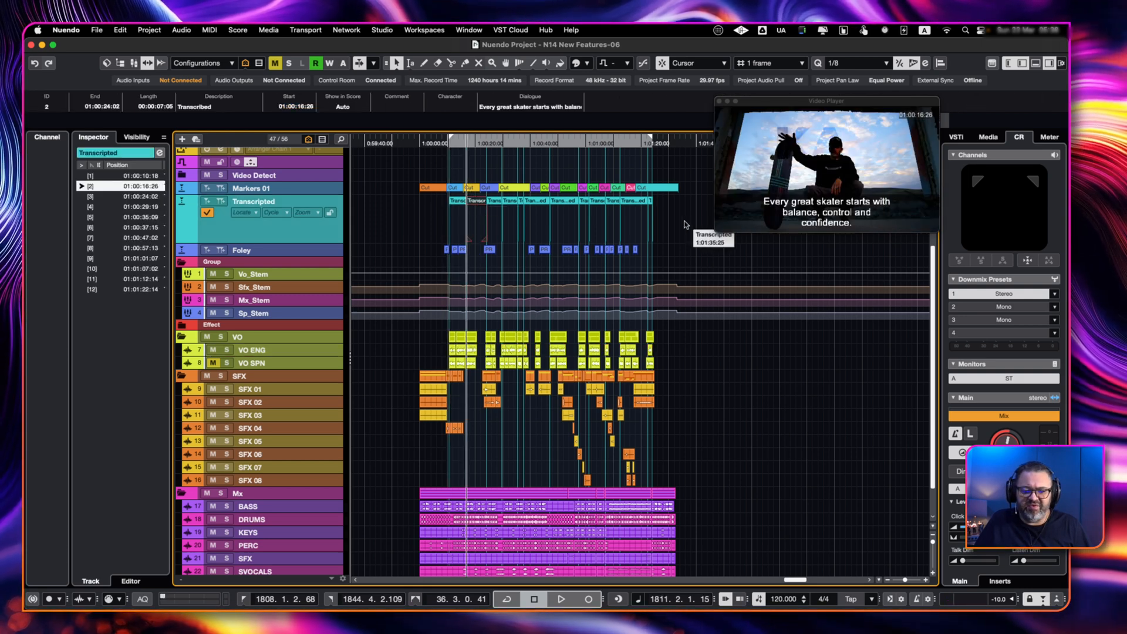
left_click(560, 598)
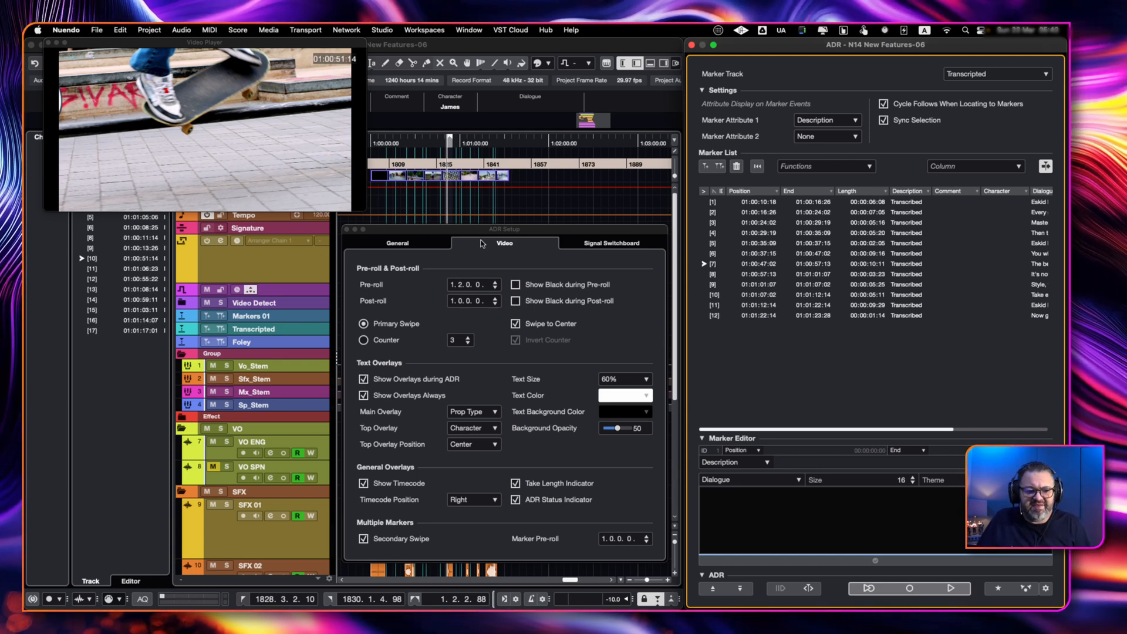
mouse_move(704, 230)
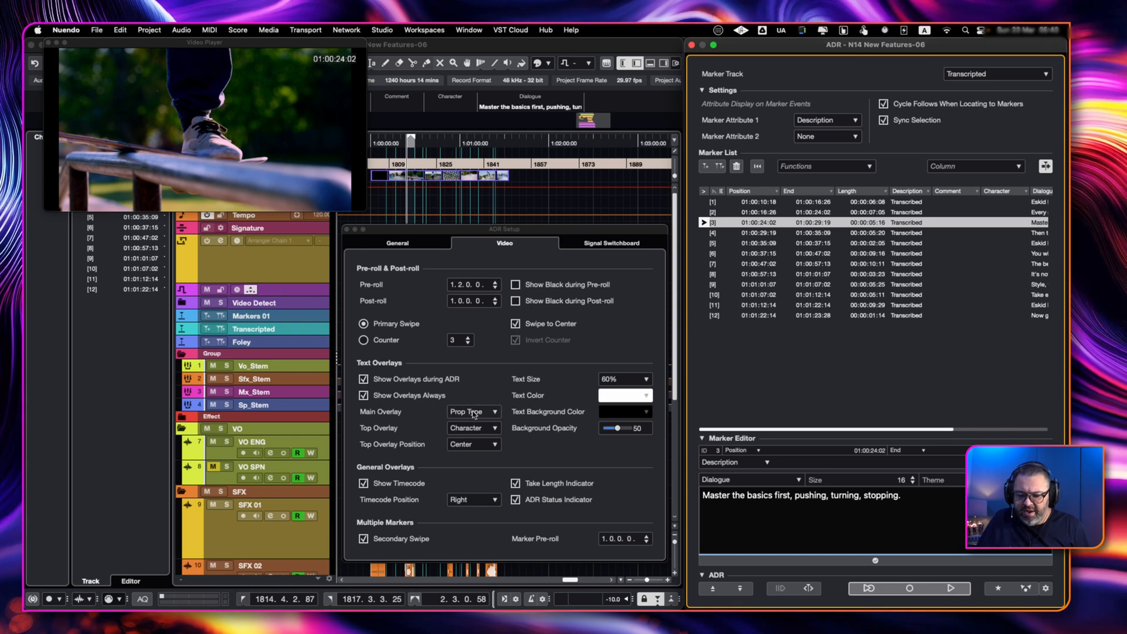
- Set the main video overlay to ADR Dialogue and the overlay text size to 80%
left_click(470, 411)
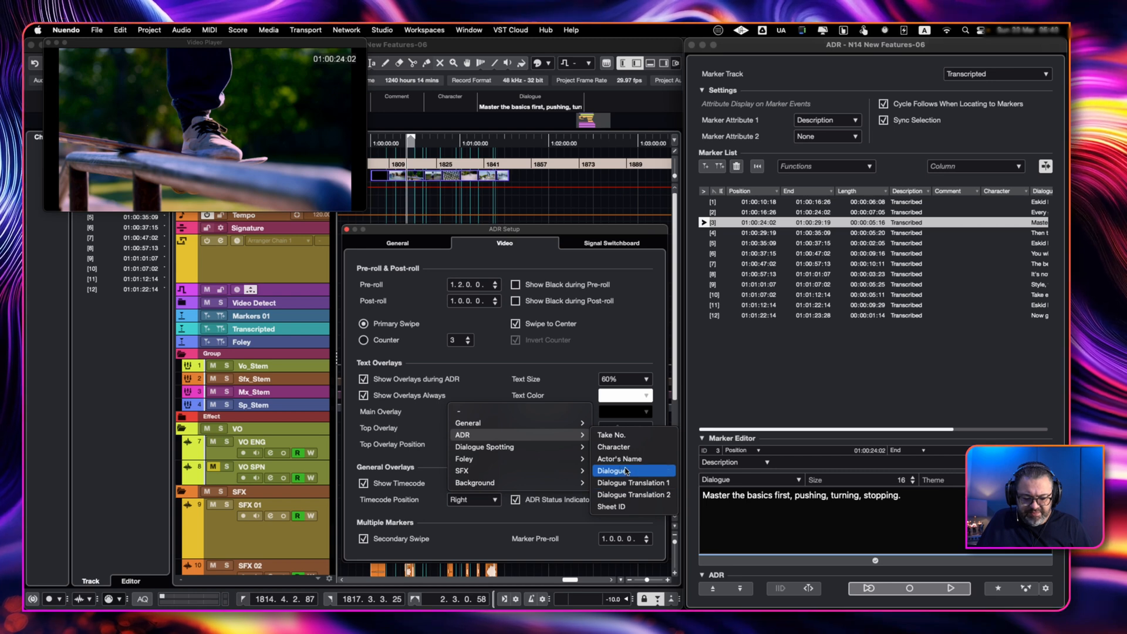
left_click(614, 471)
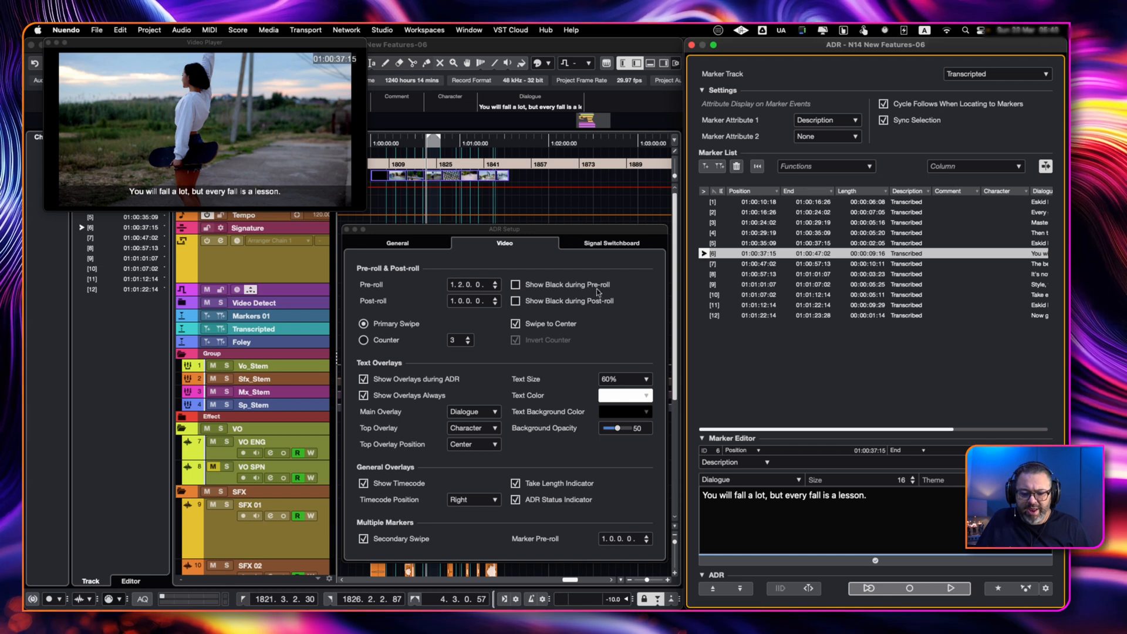
left_click(643, 379)
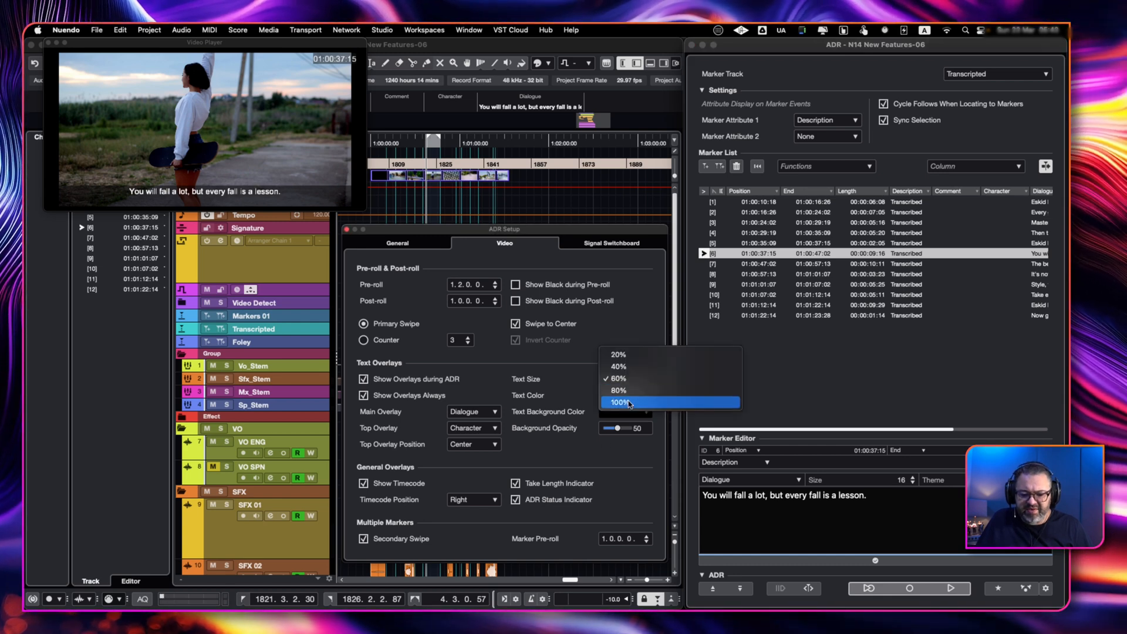
left_click(616, 402)
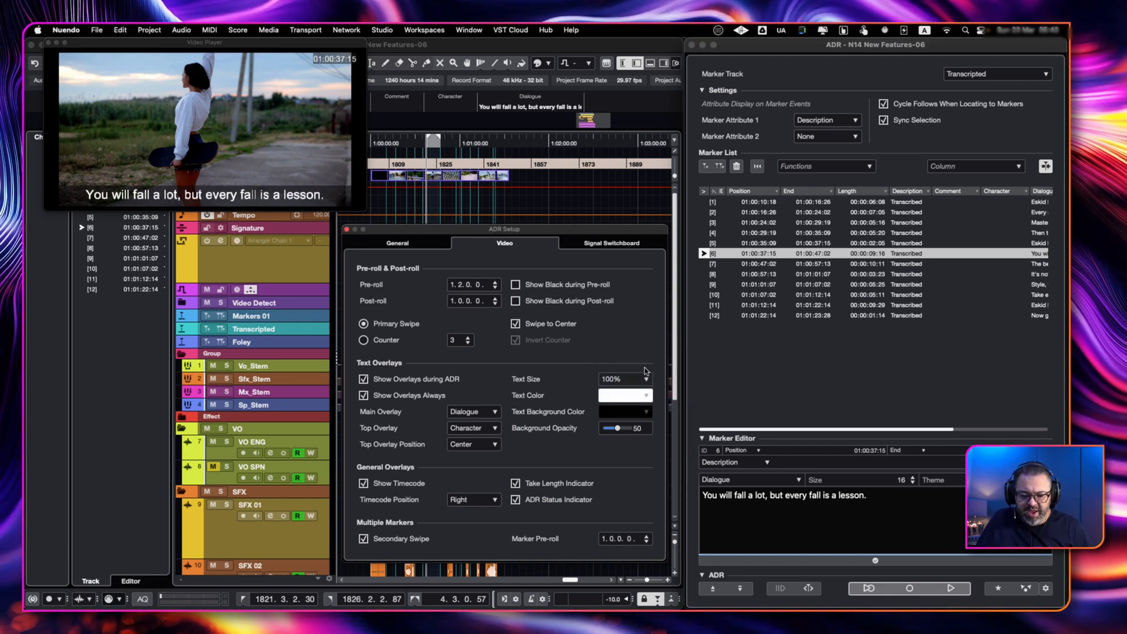
left_click(624, 378)
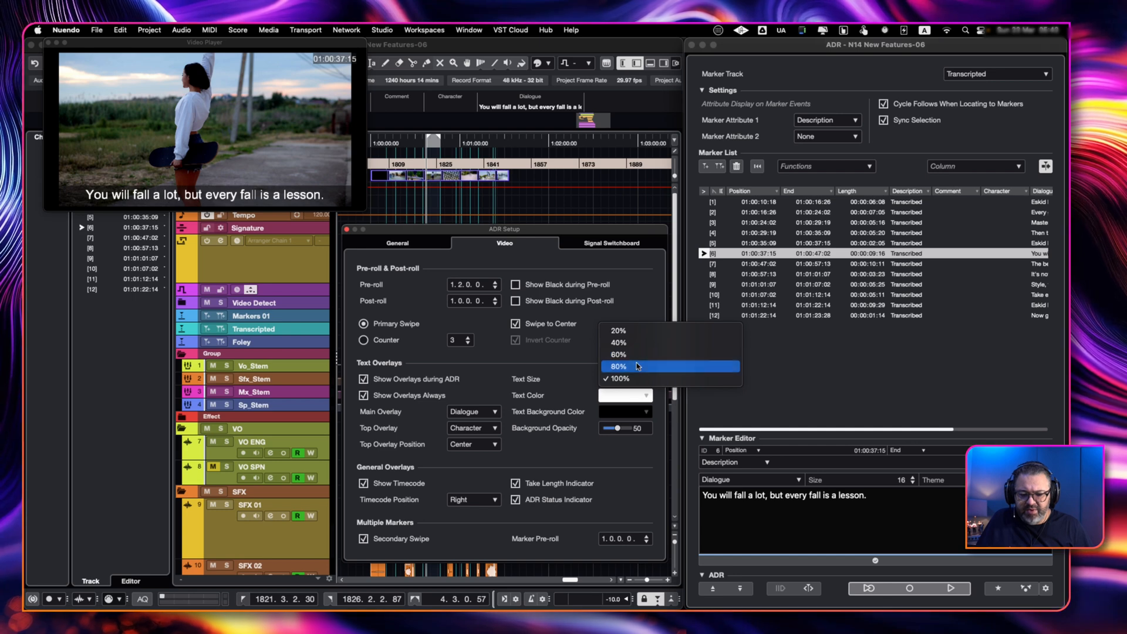
left_click(615, 366)
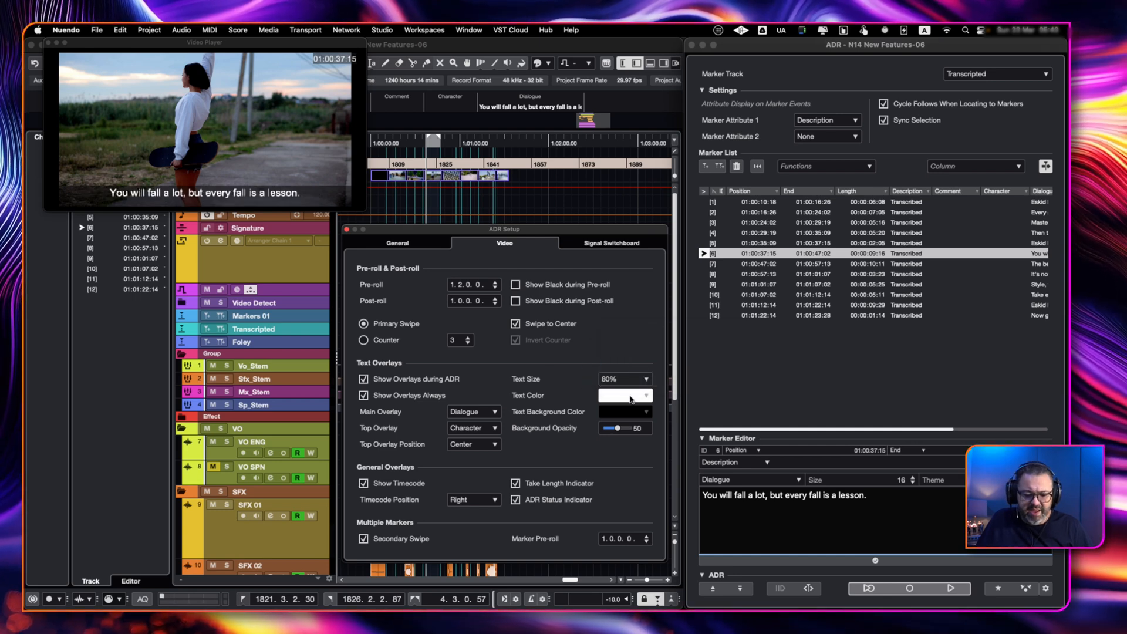
- Change the ADR overlay text colour to teal
left_click(621, 395)
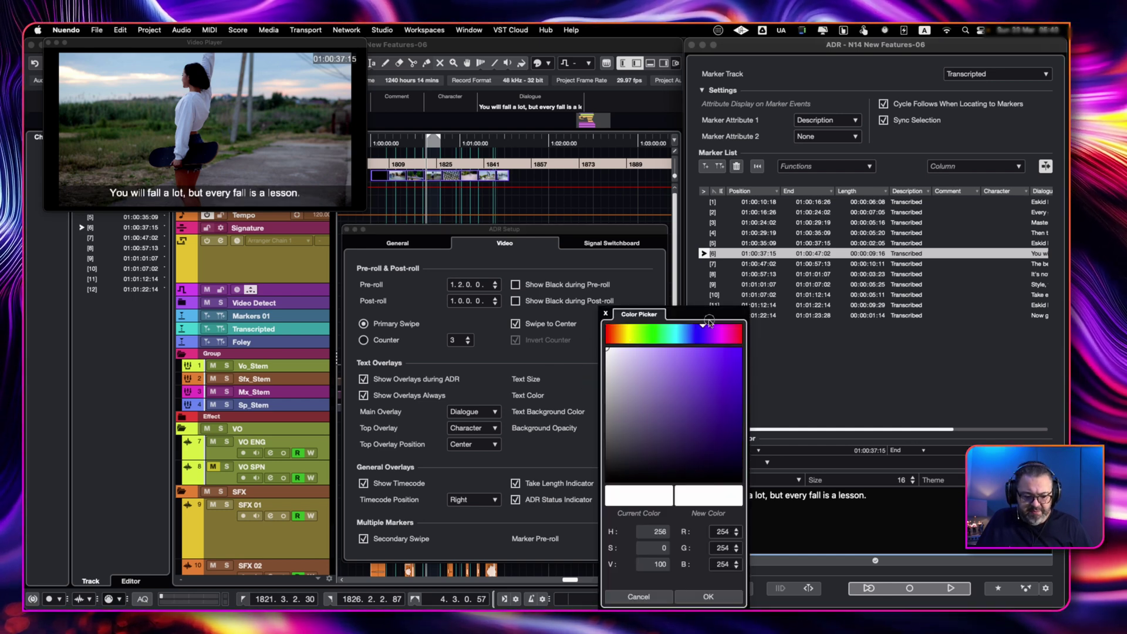
left_click(703, 365)
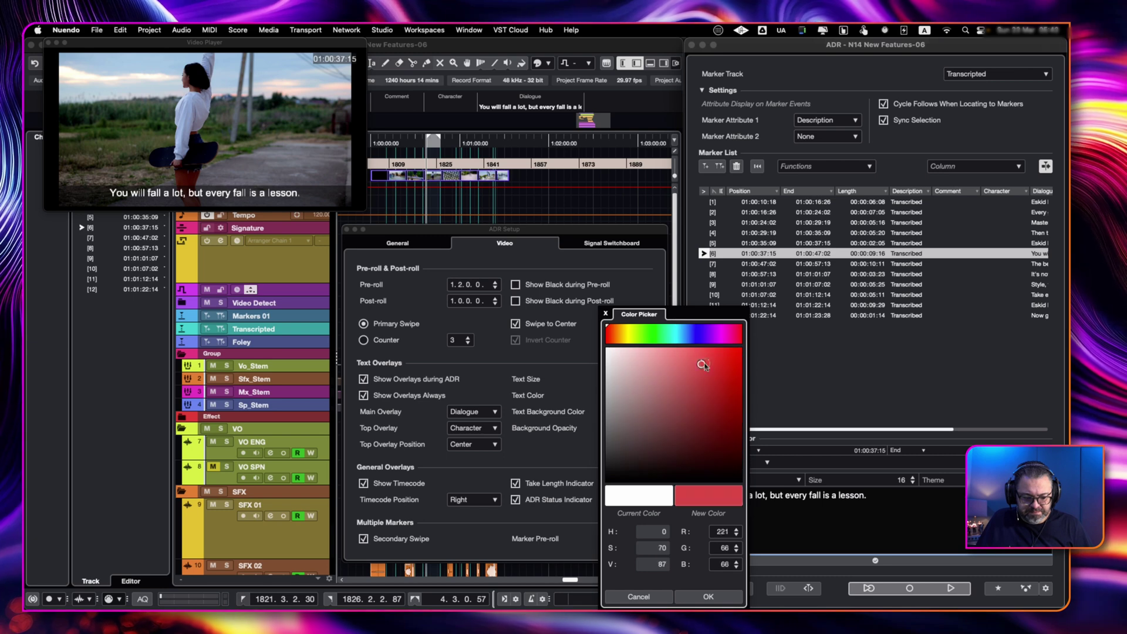
left_click(667, 332)
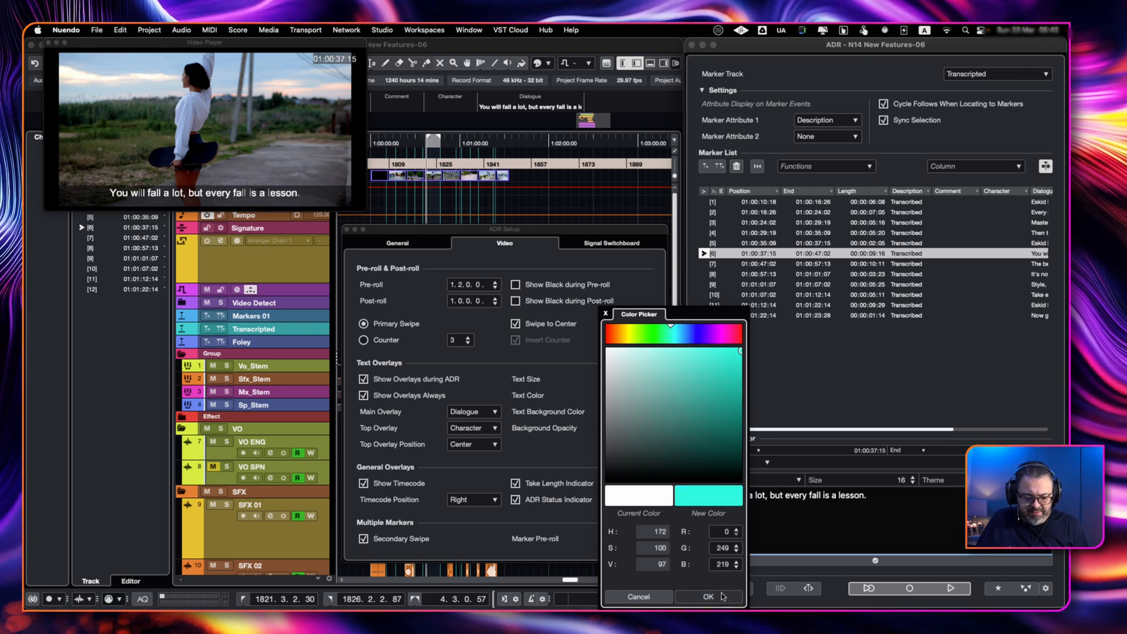
left_click(707, 596)
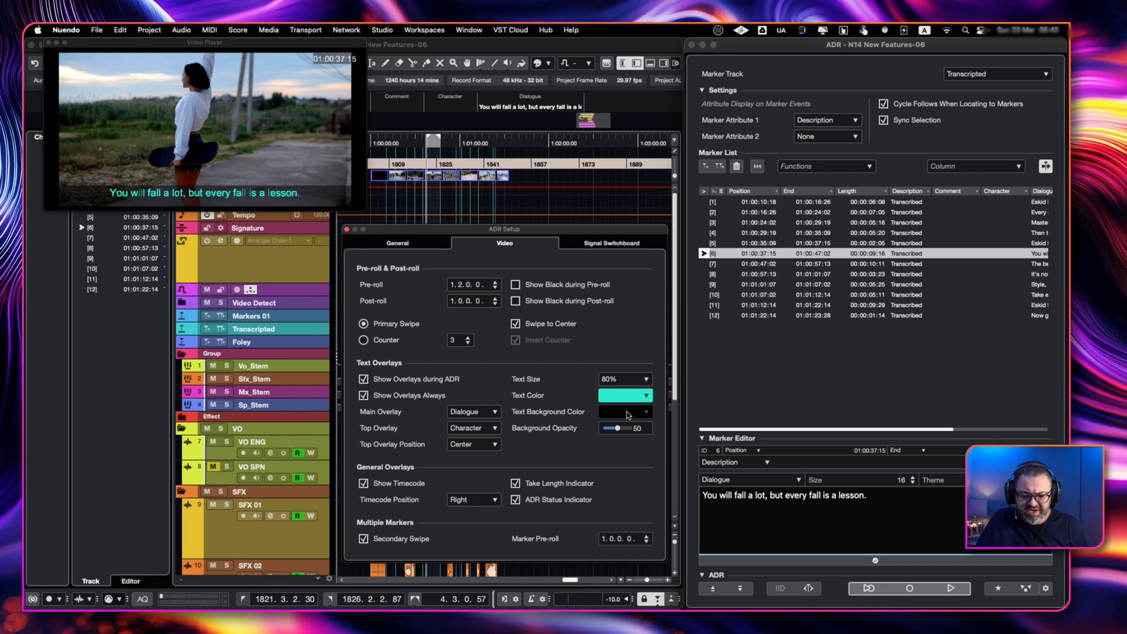
- Set the overlay text background colour to dark navy
left_click(639, 412)
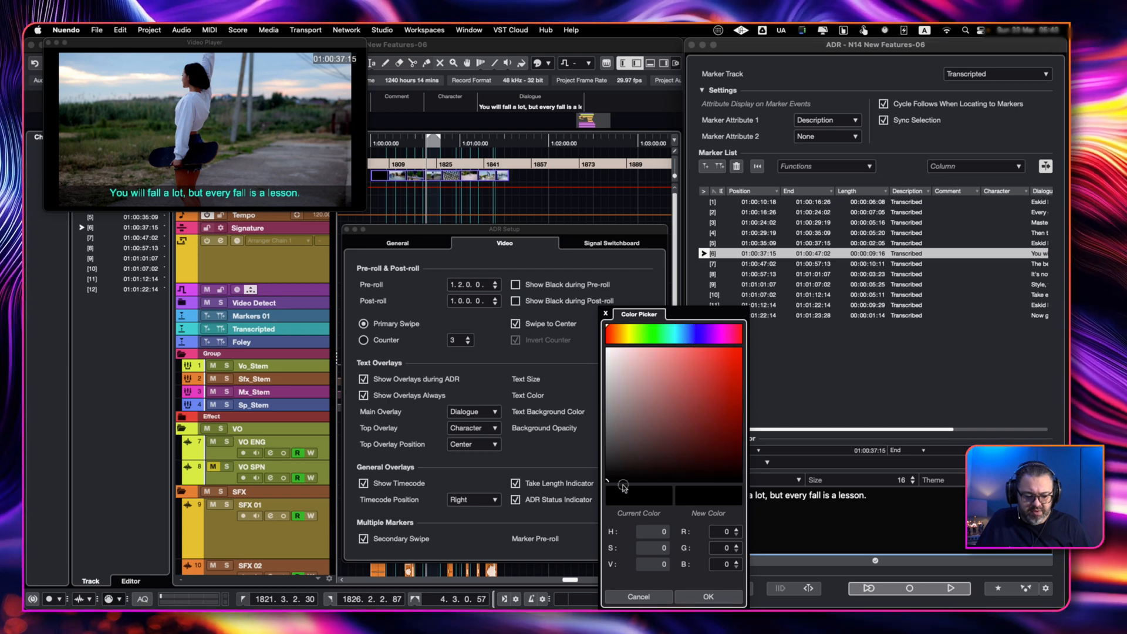
left_click(687, 333)
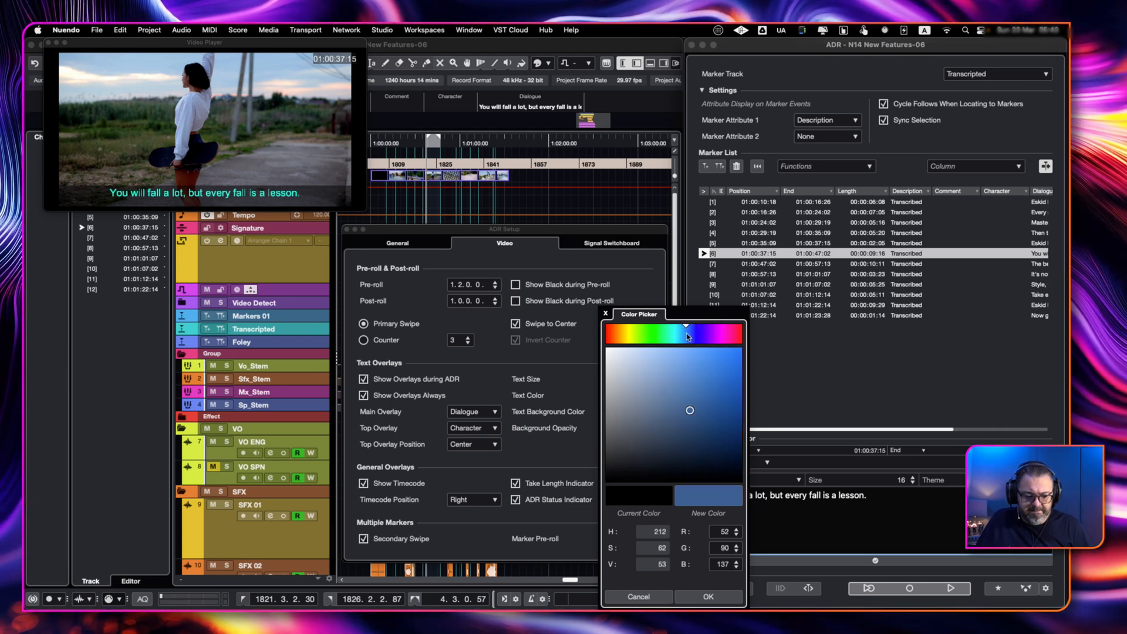
left_click(727, 457)
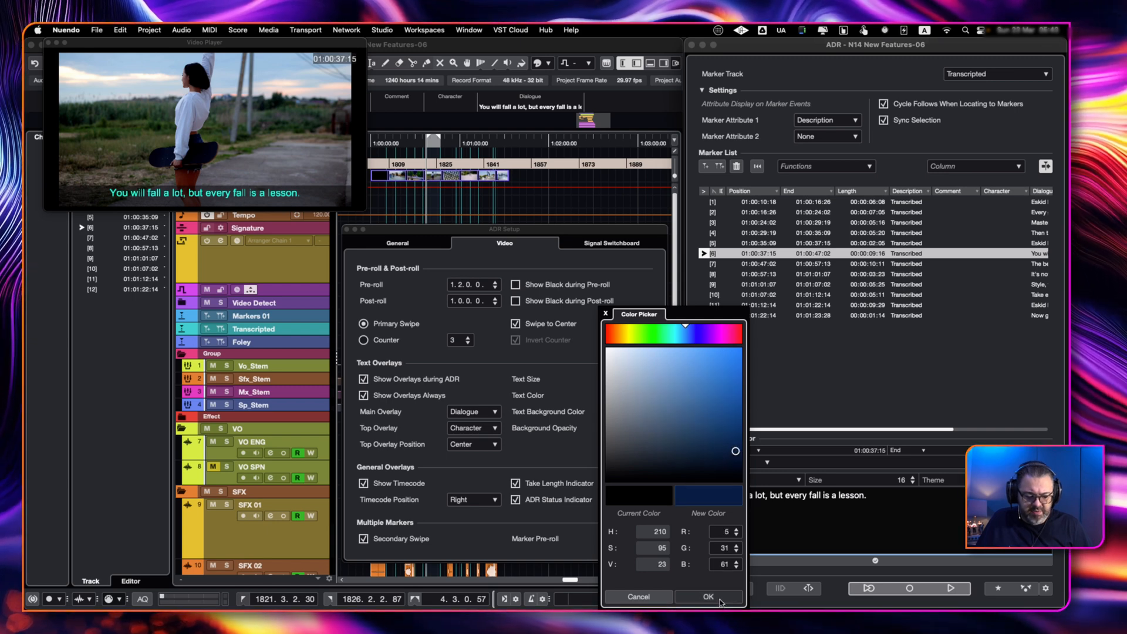
left_click(707, 597)
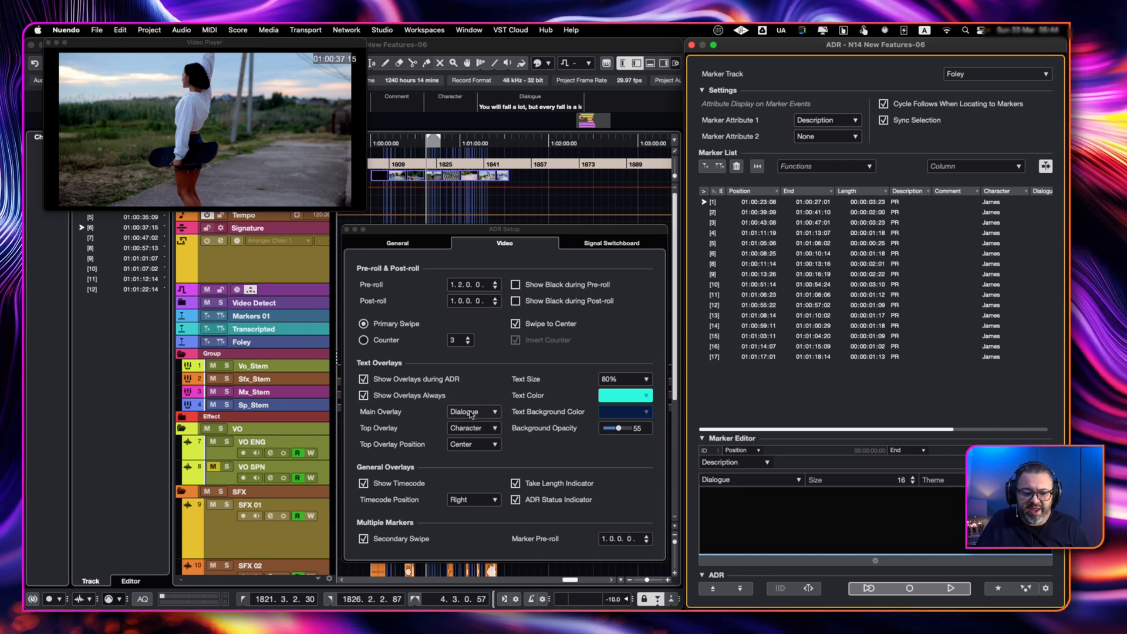
- Change the main overlay options, move the character name left, then locate to cues 3 and 8
left_click(471, 410)
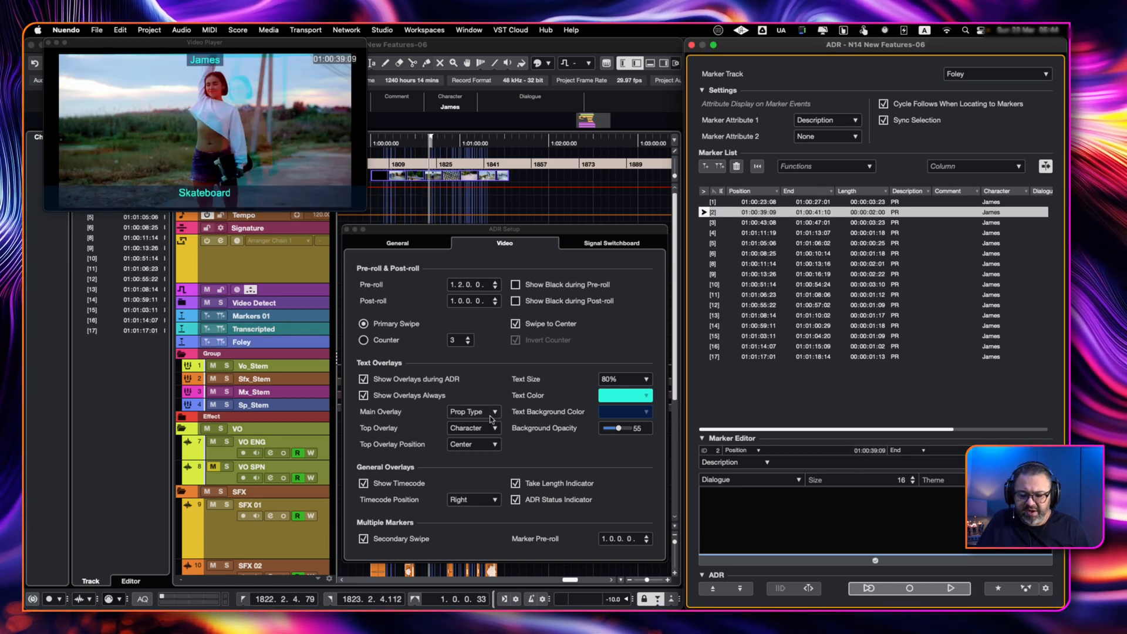
left_click(473, 427)
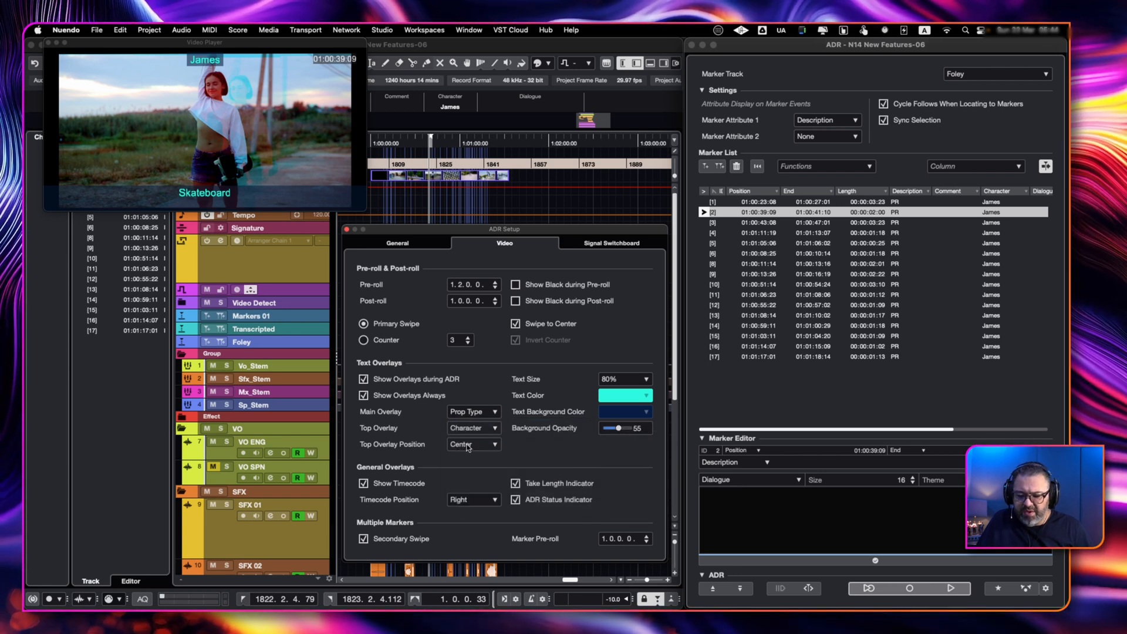
left_click(473, 444)
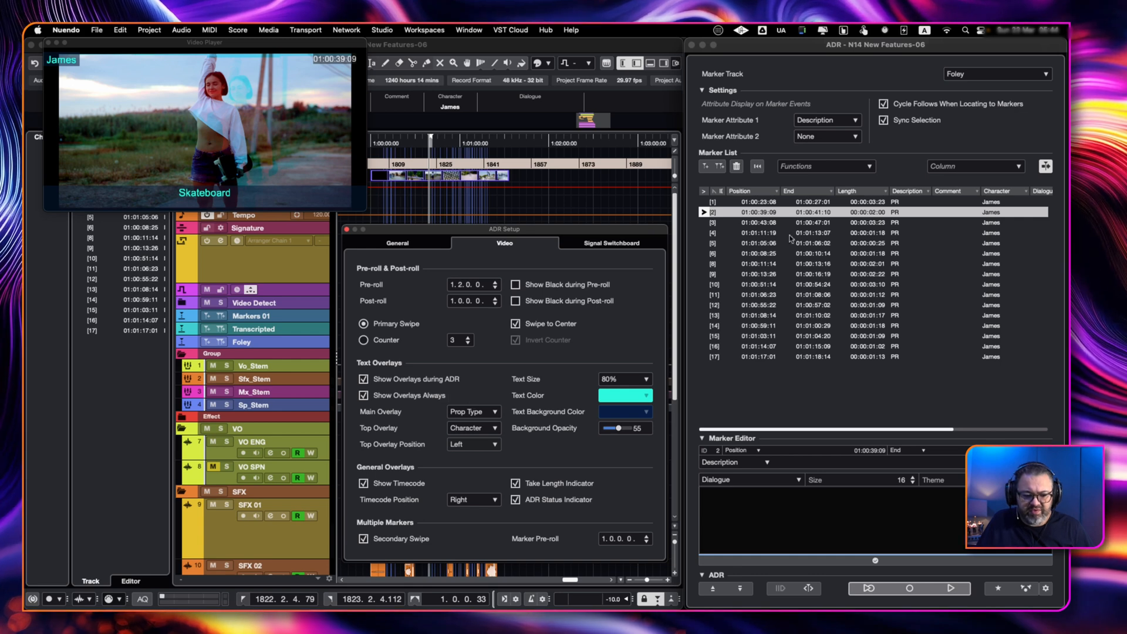
left_click(760, 222)
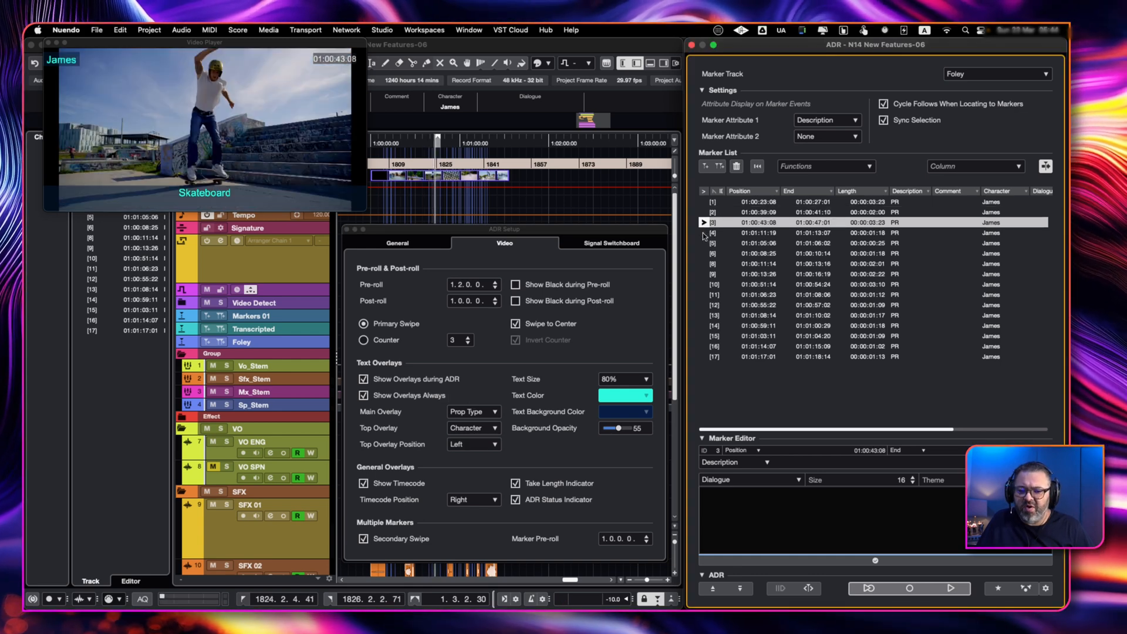
left_click(754, 252)
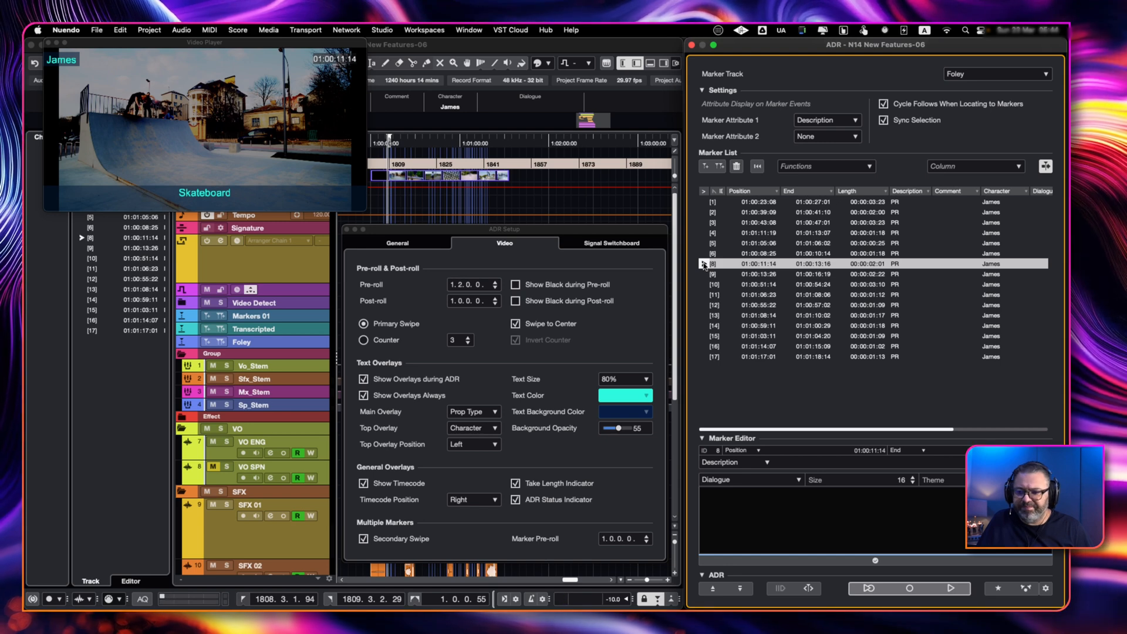
mouse_move(575, 461)
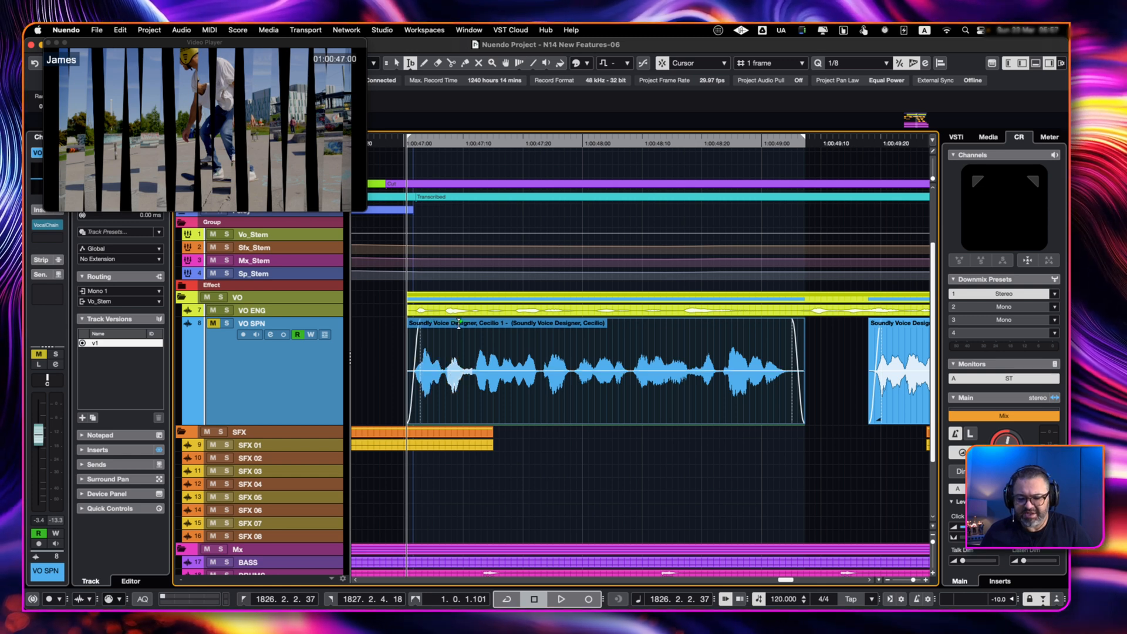
- Place the project cursor inside the Soundly Voice Designer event on the VO SPN track
left_click(457, 359)
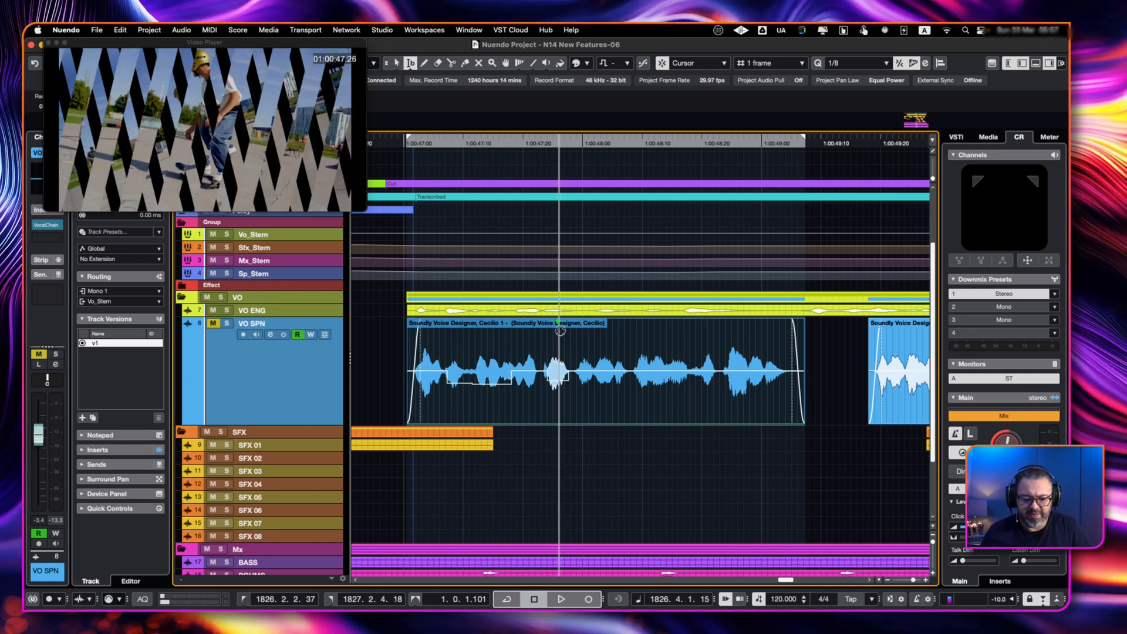
mouse_move(616, 358)
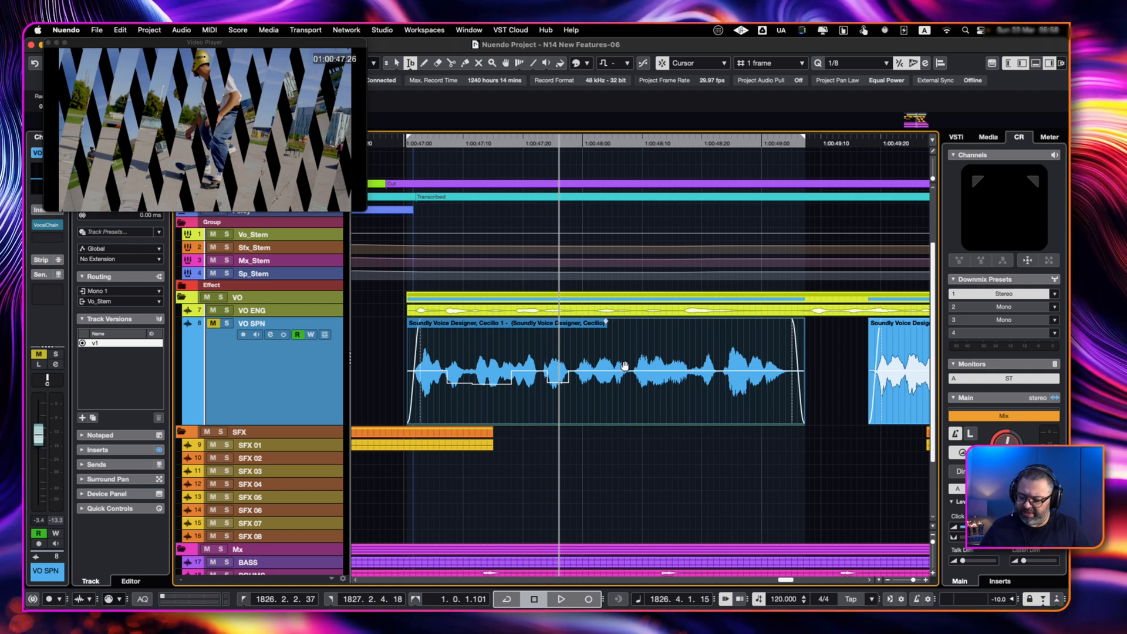
left_click(604, 366)
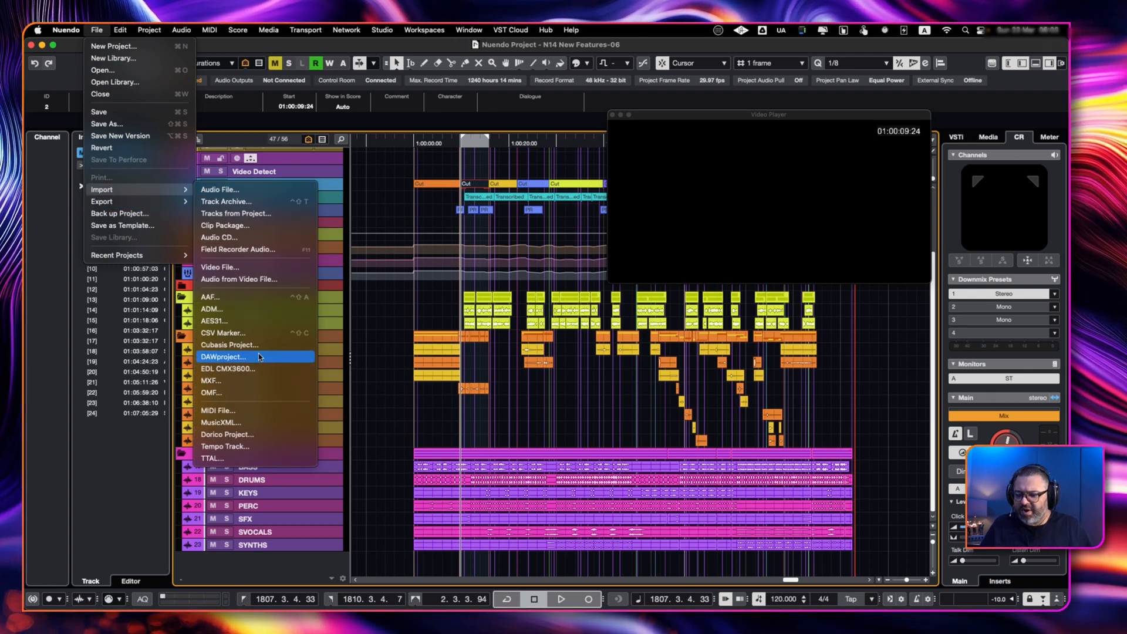
- Import the Safari asset list CSV as UTF-8 markers with custom timecode, 3 s long, 10 s apart
left_click(223, 333)
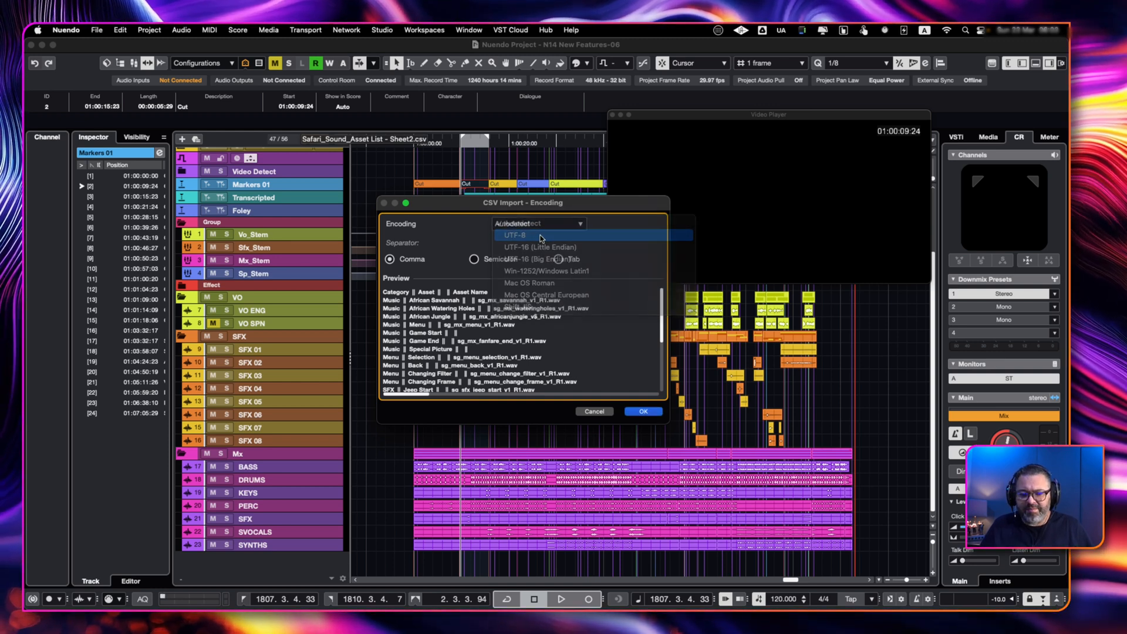
left_click(514, 235)
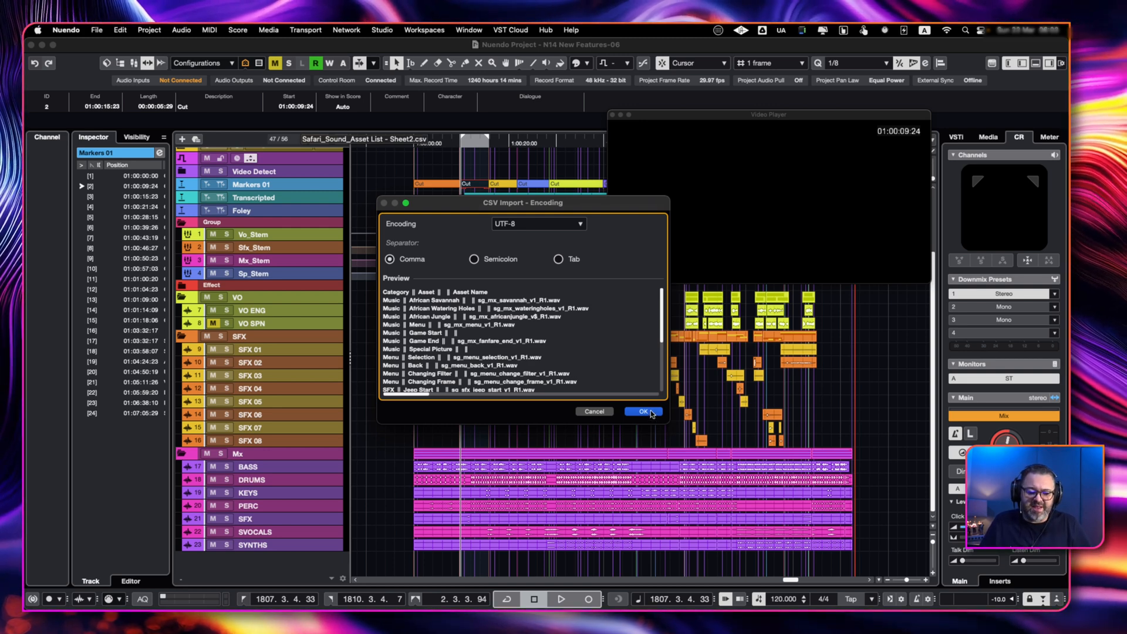
left_click(643, 411)
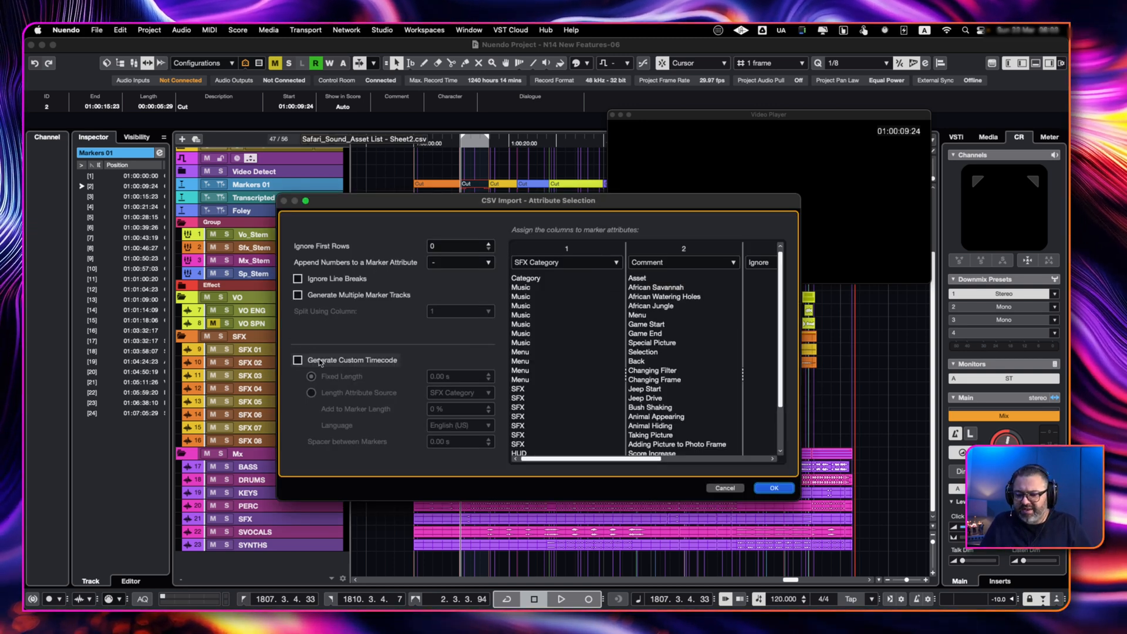
left_click(298, 359)
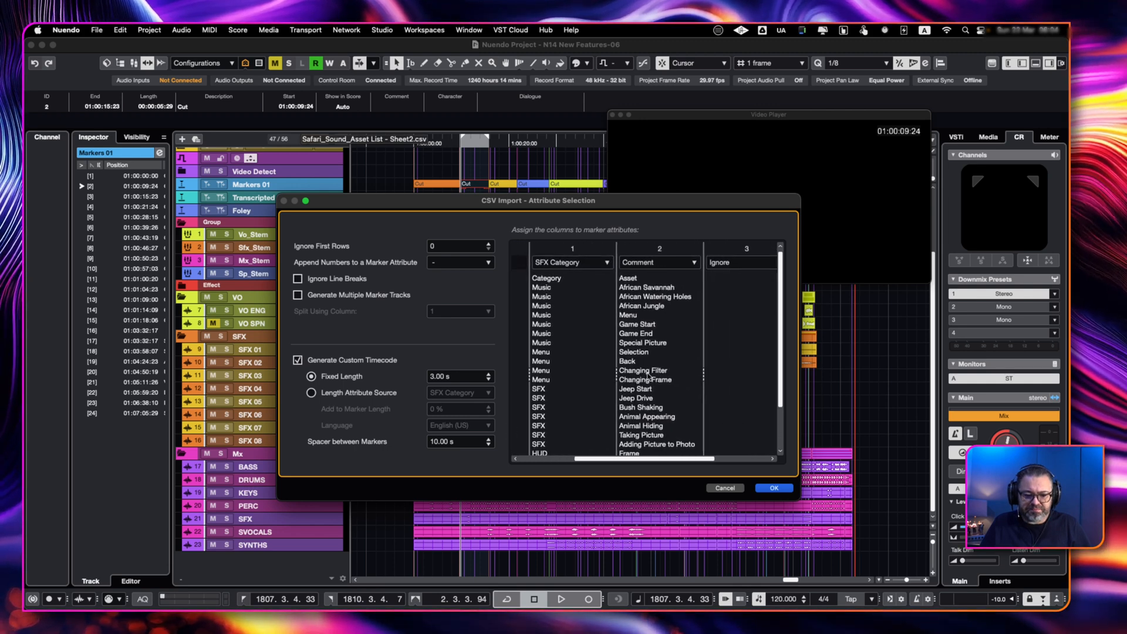
scroll("right", 3)
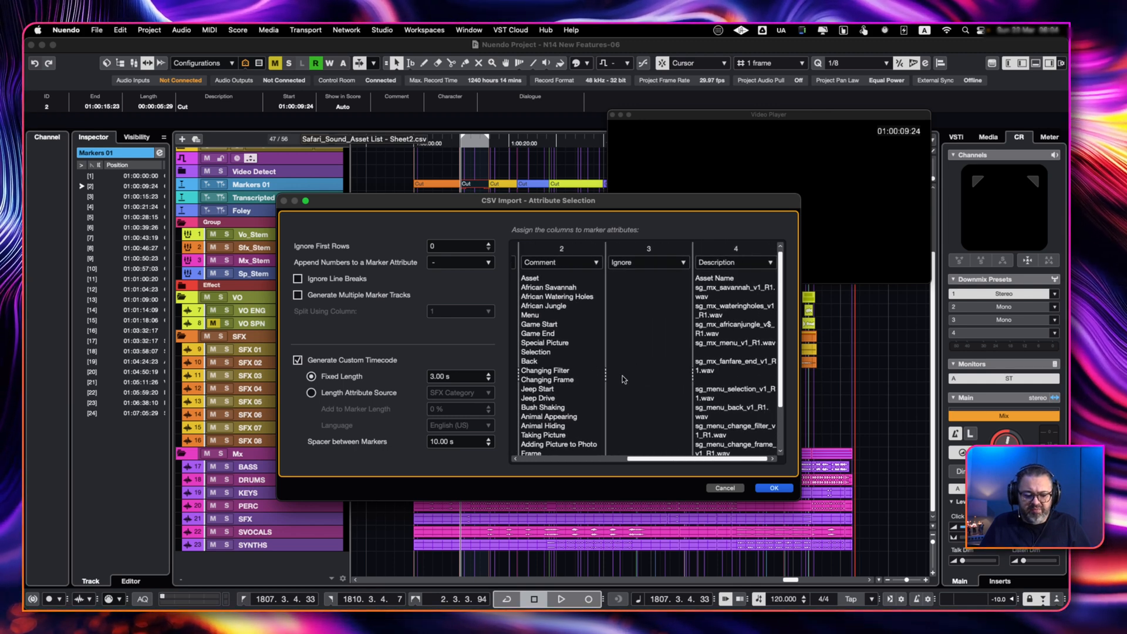
left_click(774, 487)
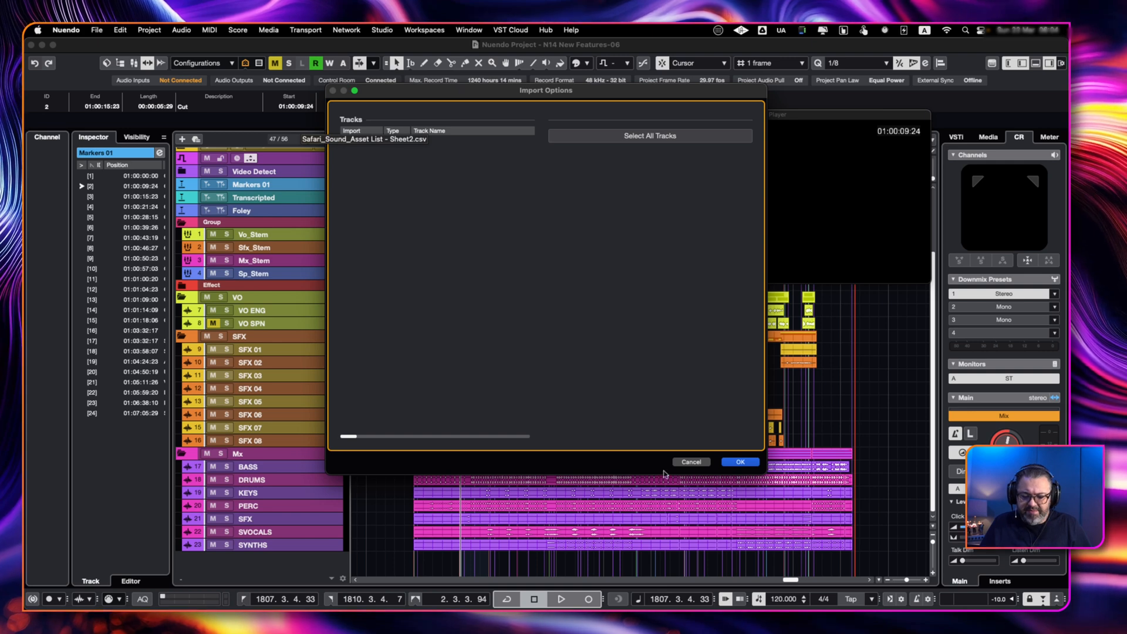
left_click(739, 461)
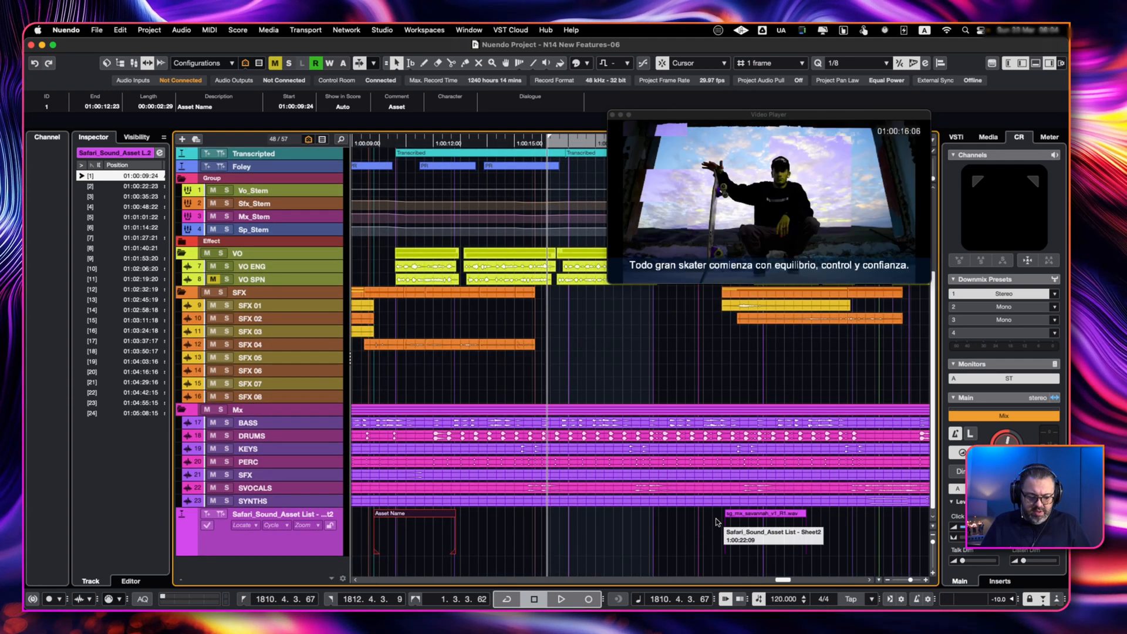
- Click the first savannah music marker on the Safari_Sound_Asset List track
left_click(758, 513)
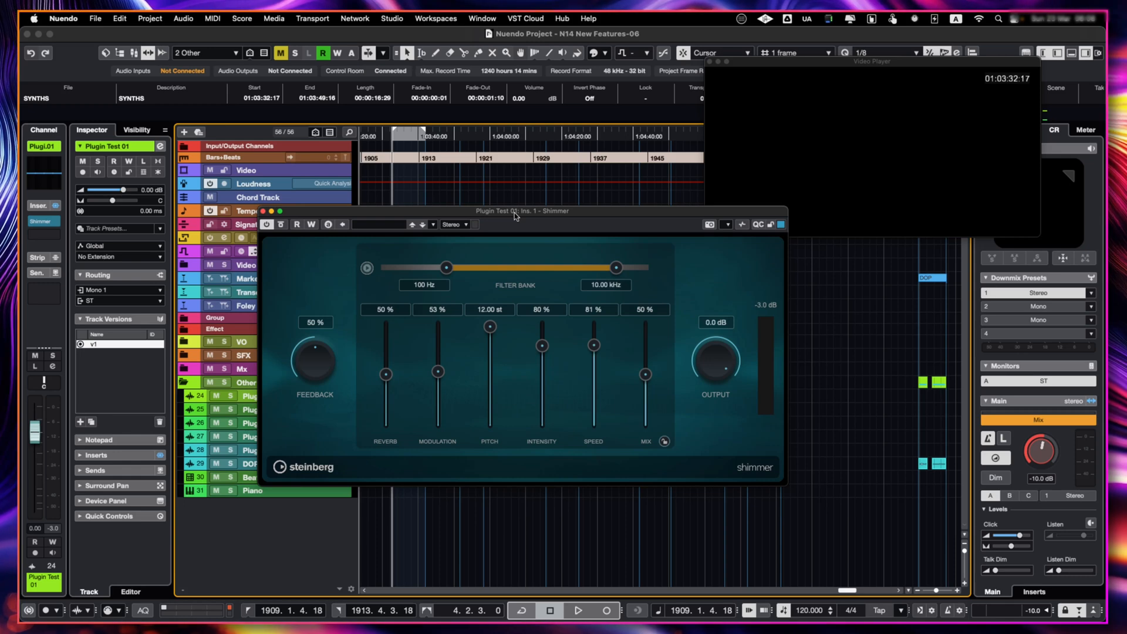
- Start and stop transport playback to hear Plugin Test 01's Shimmer effect
left_click(577, 610)
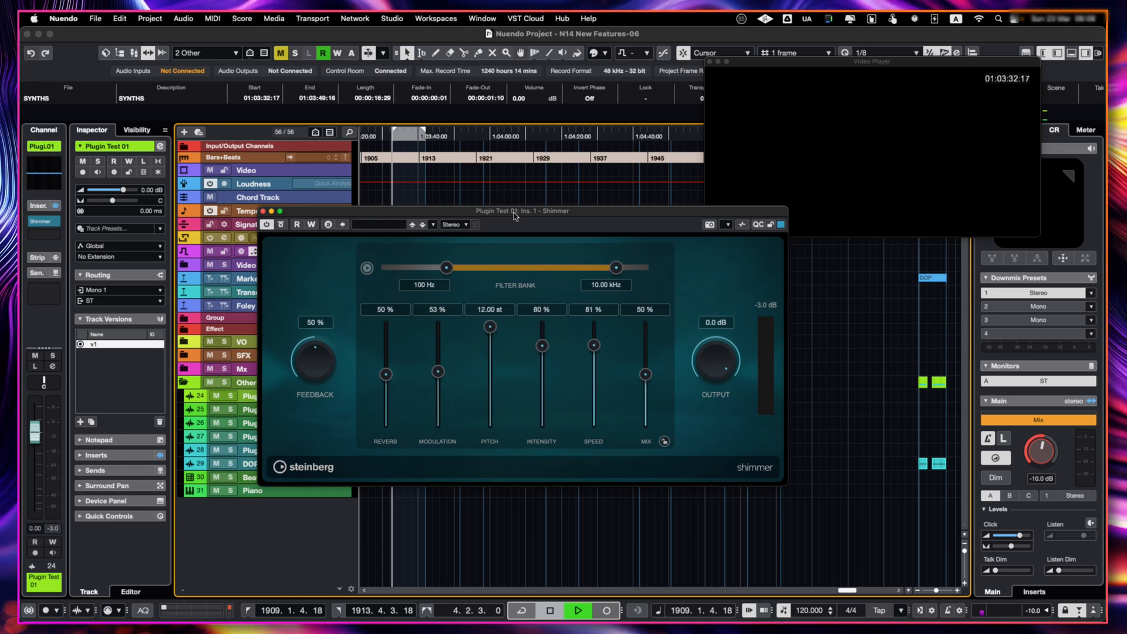
left_click(605, 611)
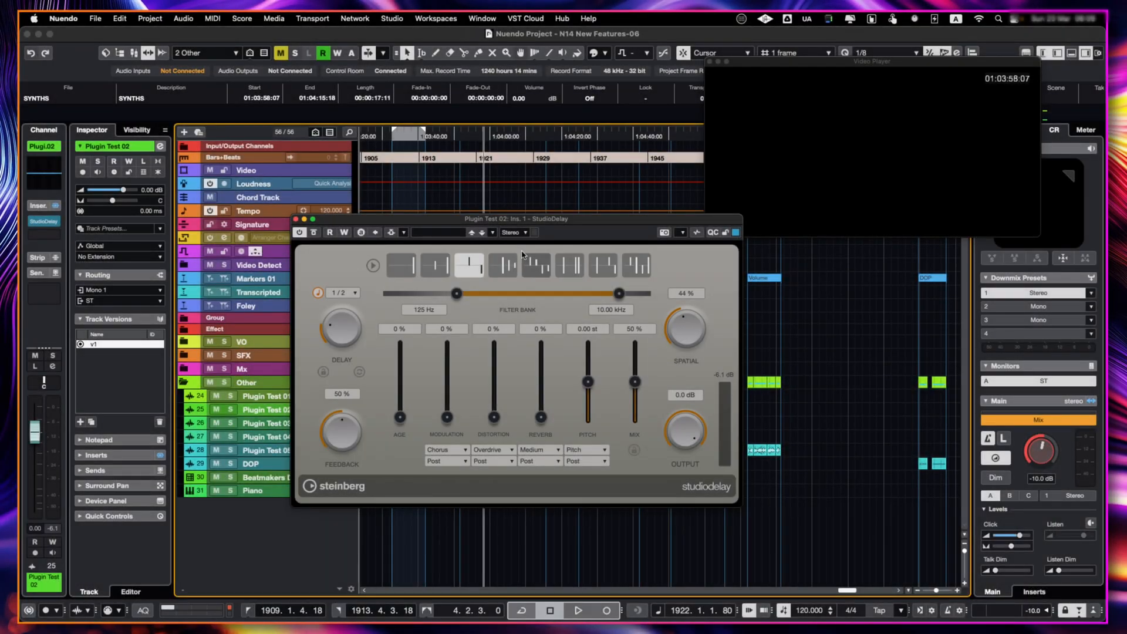
- Start playback to audition the StudioDelay insert on Plugin Test 02
left_click(577, 611)
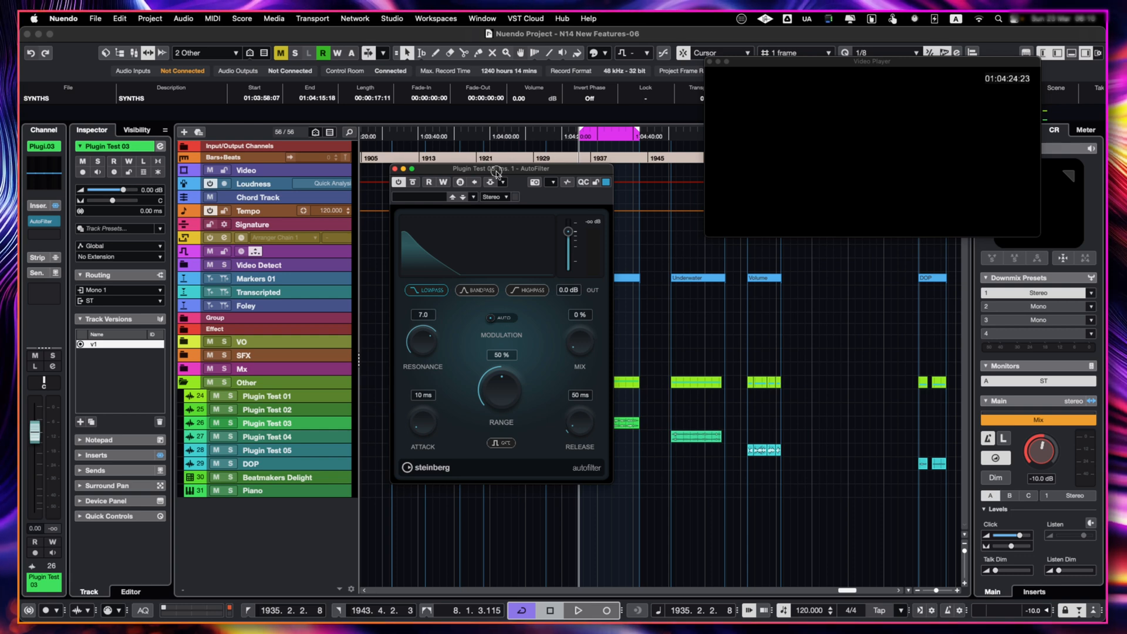
- Audition AutoFilter on Plugin Test 03 in band-pass, then low-pass at 99% range, 58% mix
left_click(577, 610)
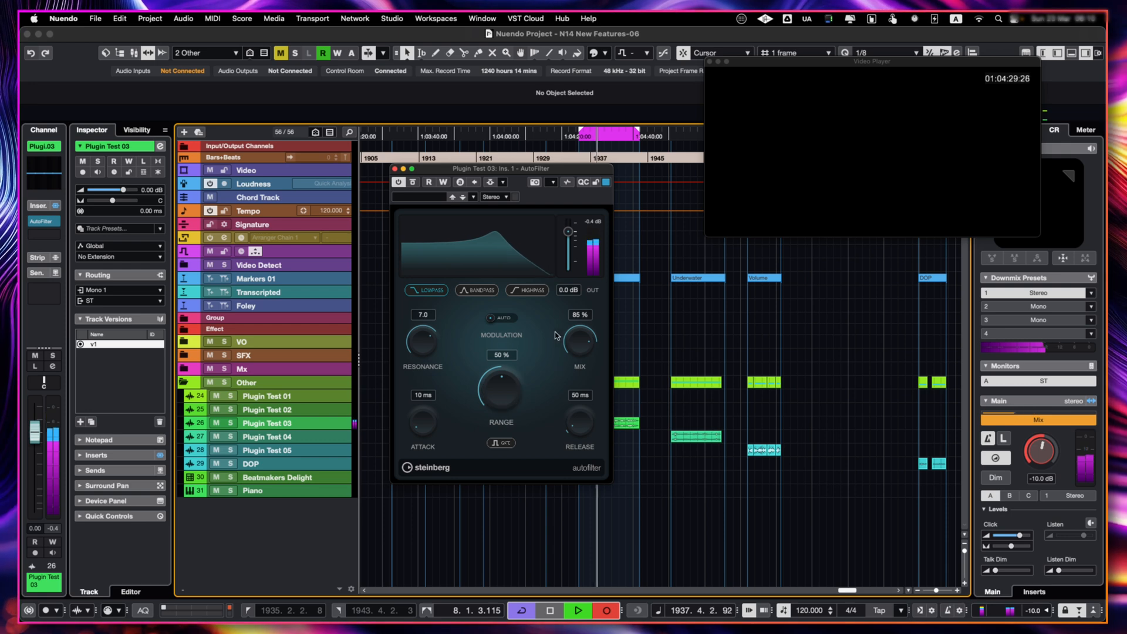
left_click(476, 291)
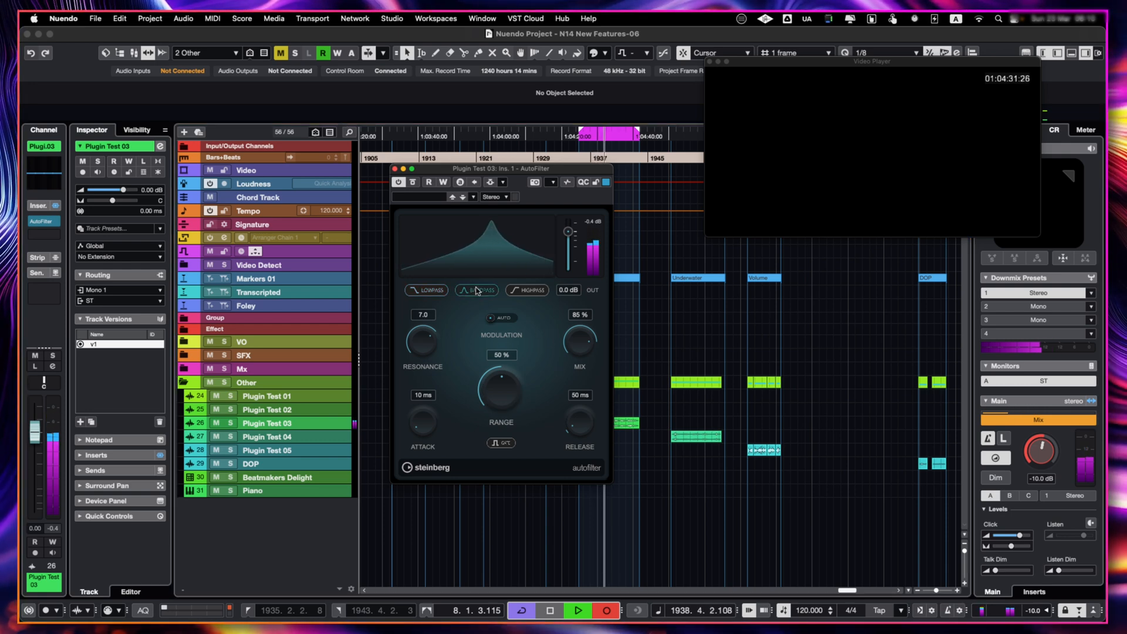
left_click(527, 289)
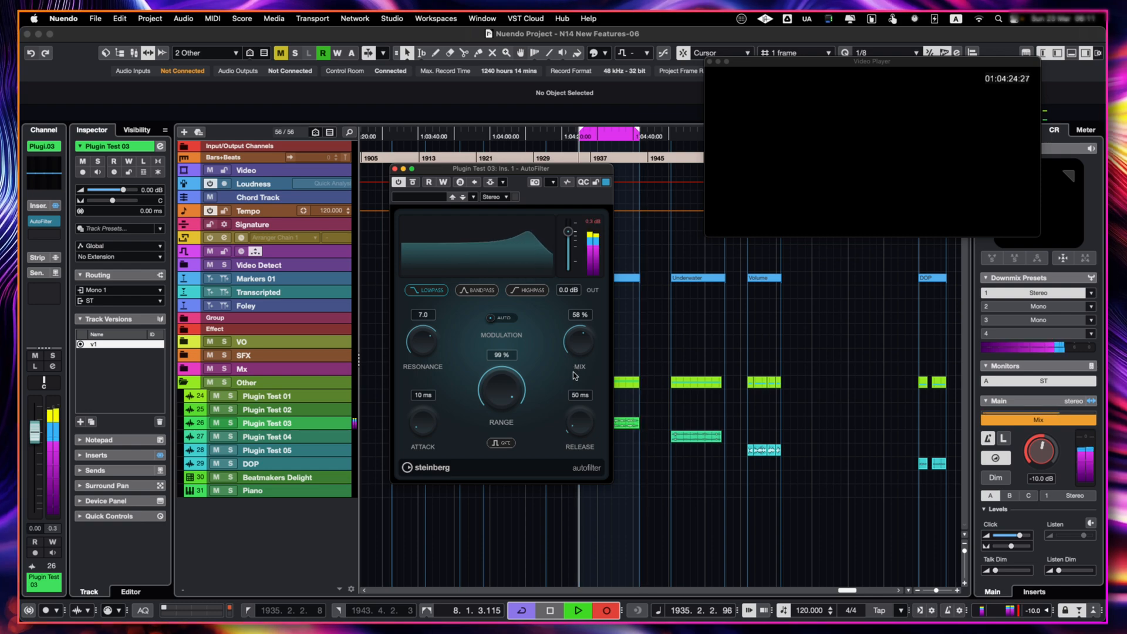
left_click(550, 611)
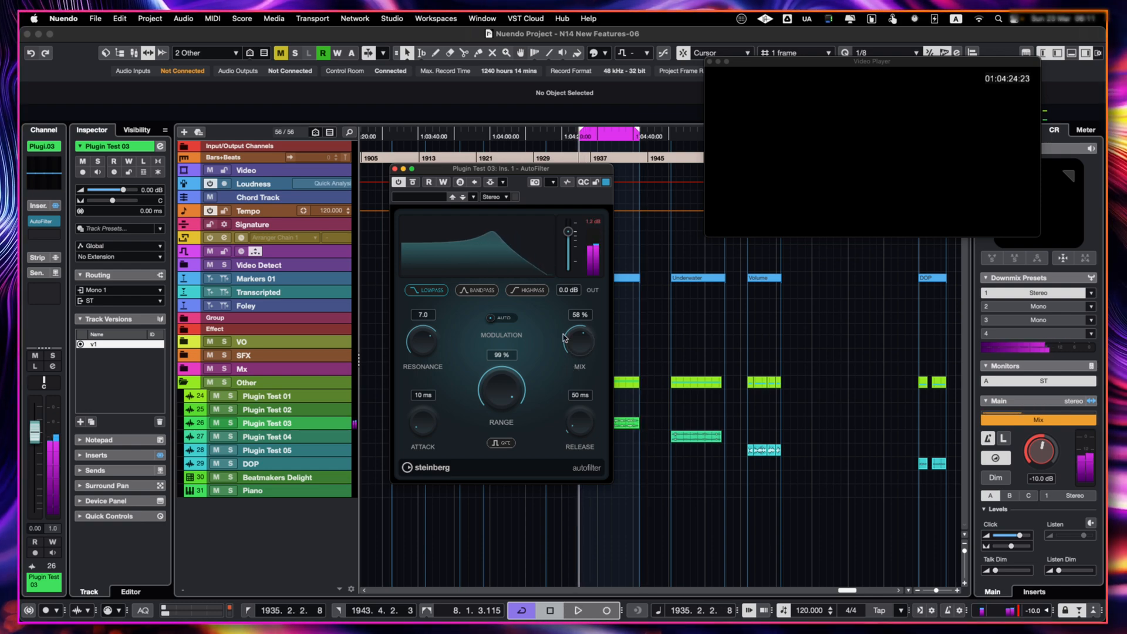
- Audition Underwater on Plugin Test 04 with its Frequency lowered to 349 Hz
left_click(267, 436)
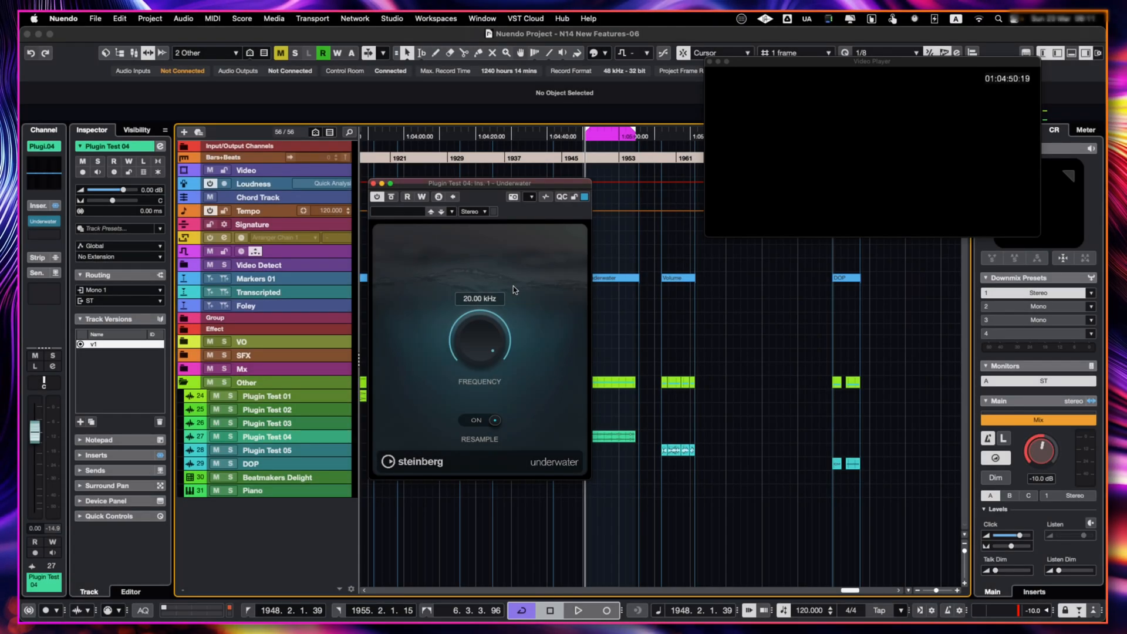
left_click(577, 610)
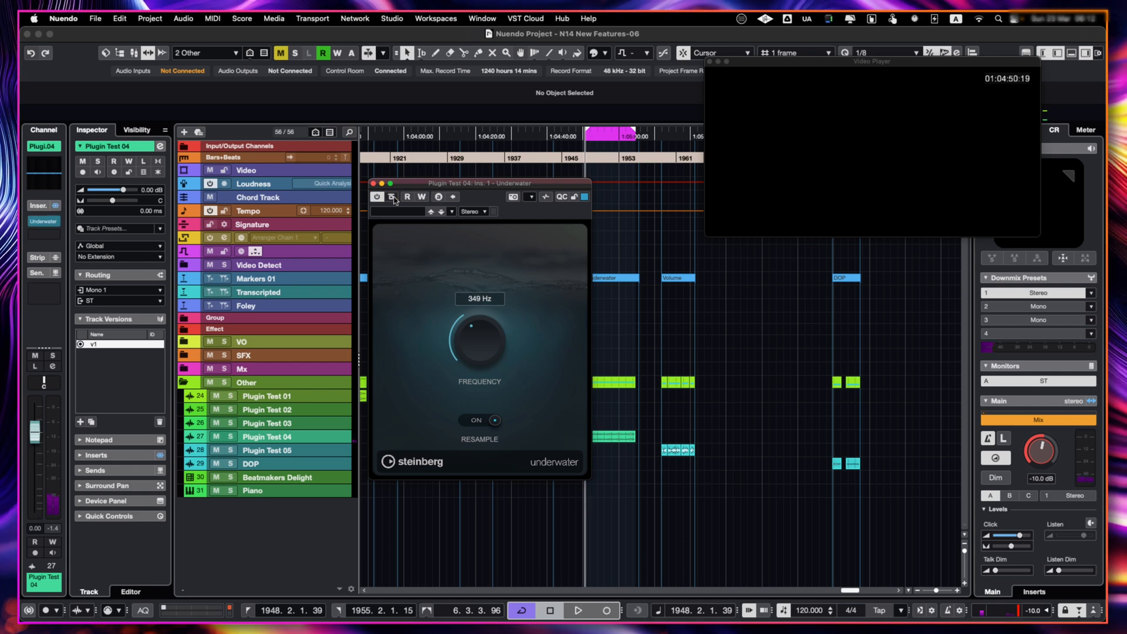
left_click(577, 610)
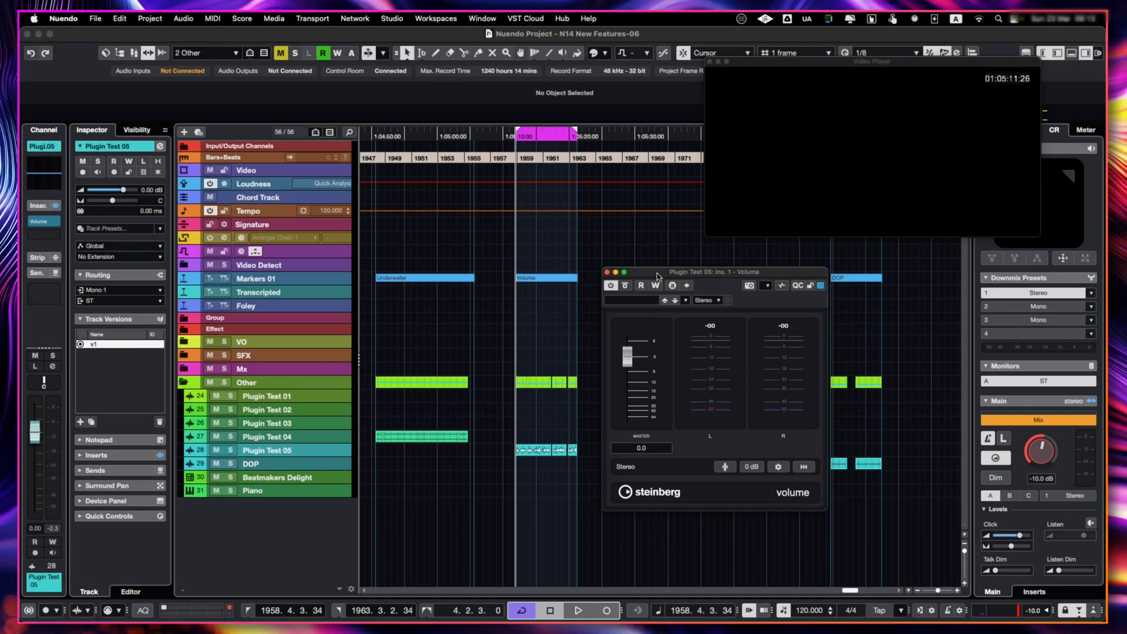
- Finish playback and dismiss the Plugin Test 05 Volume plug-in window
left_click(578, 611)
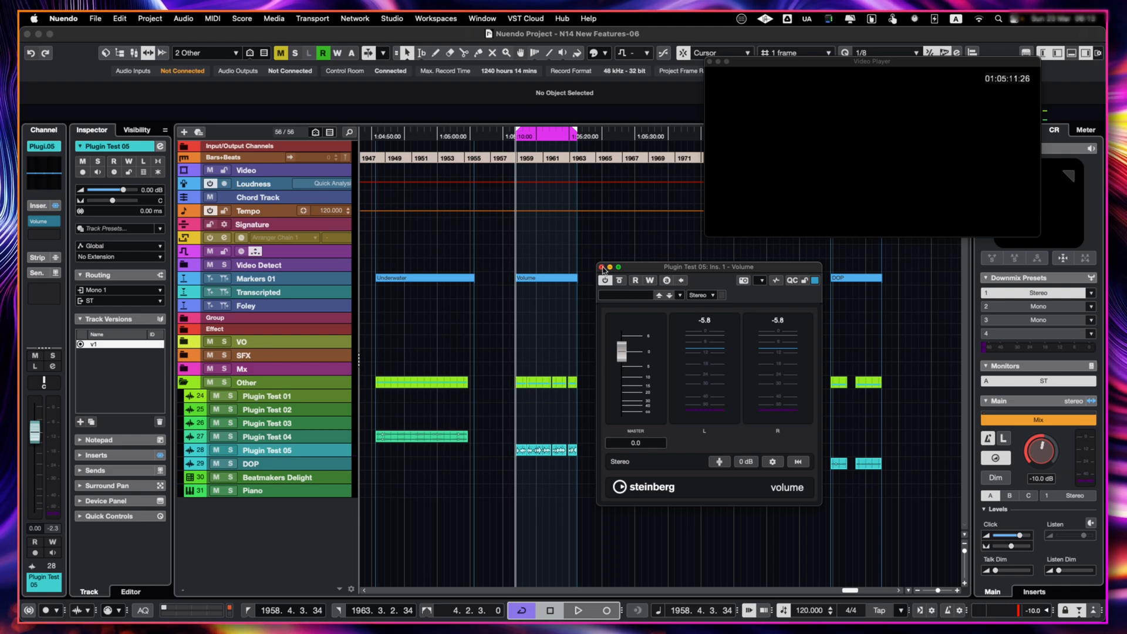
left_click(603, 268)
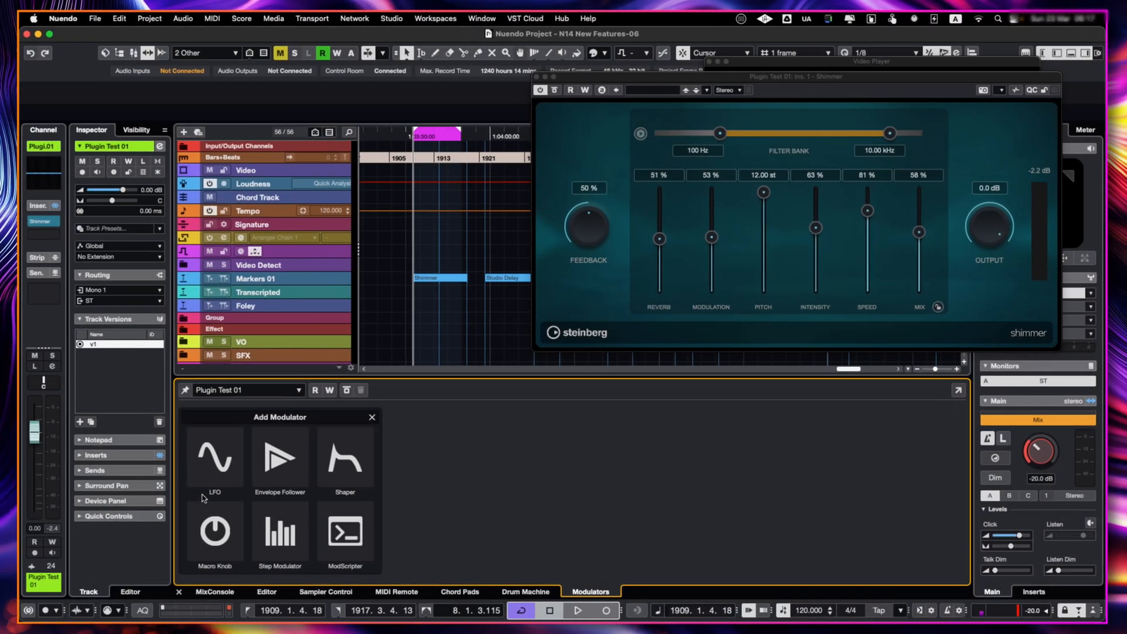
mouse_move(383, 499)
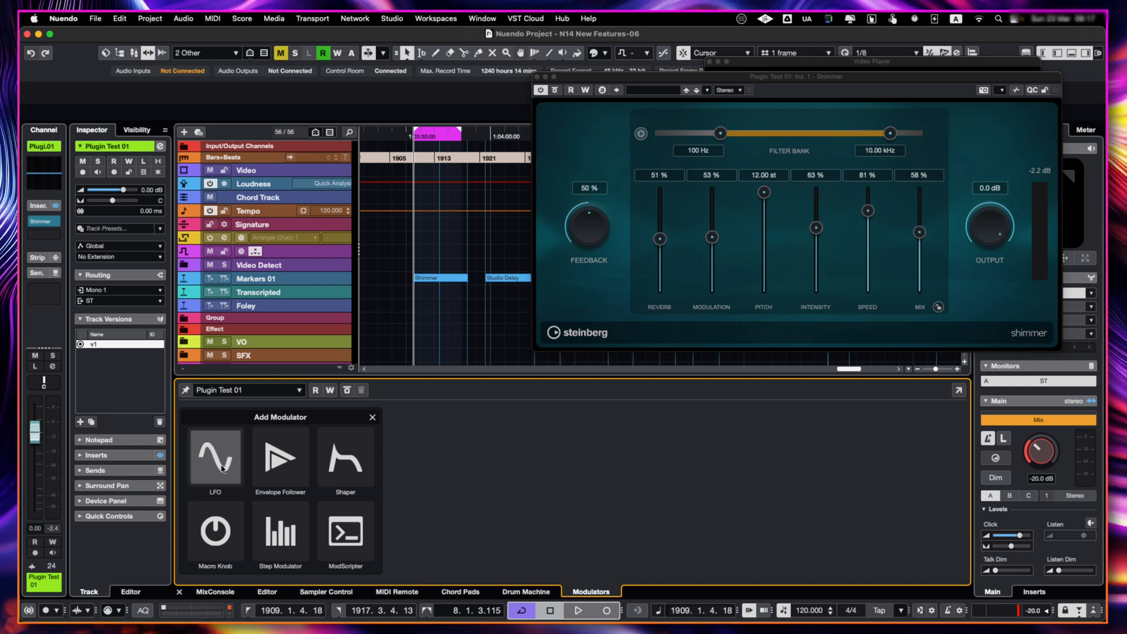
mouse_move(201, 476)
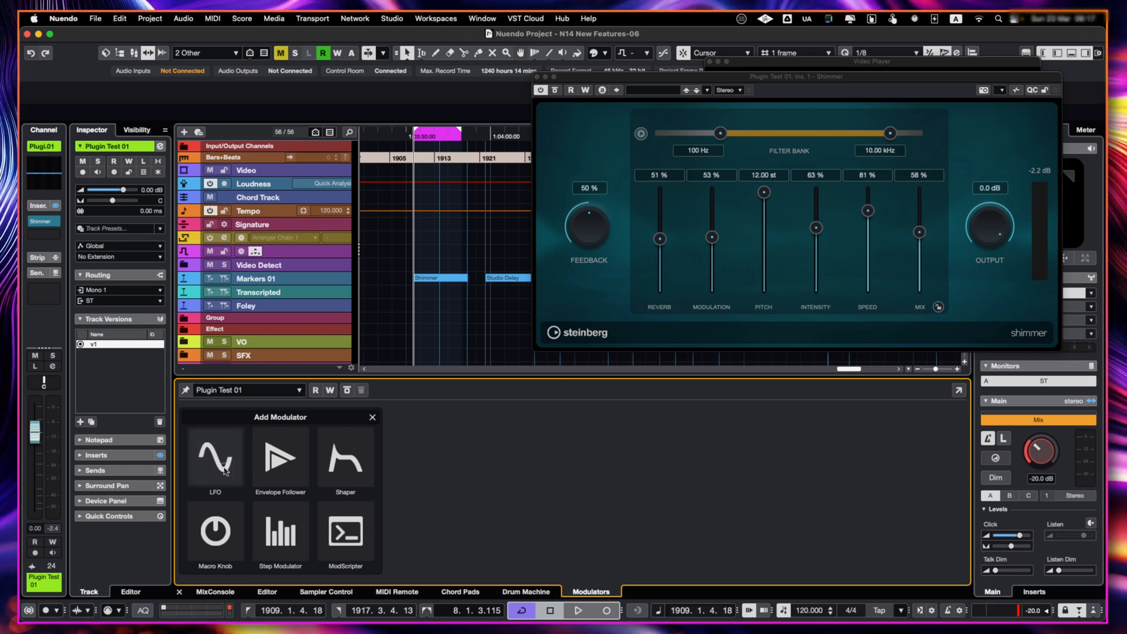
- Add an LFO modulator to Shimmer with Pitch and Mix as its destinations
left_click(214, 459)
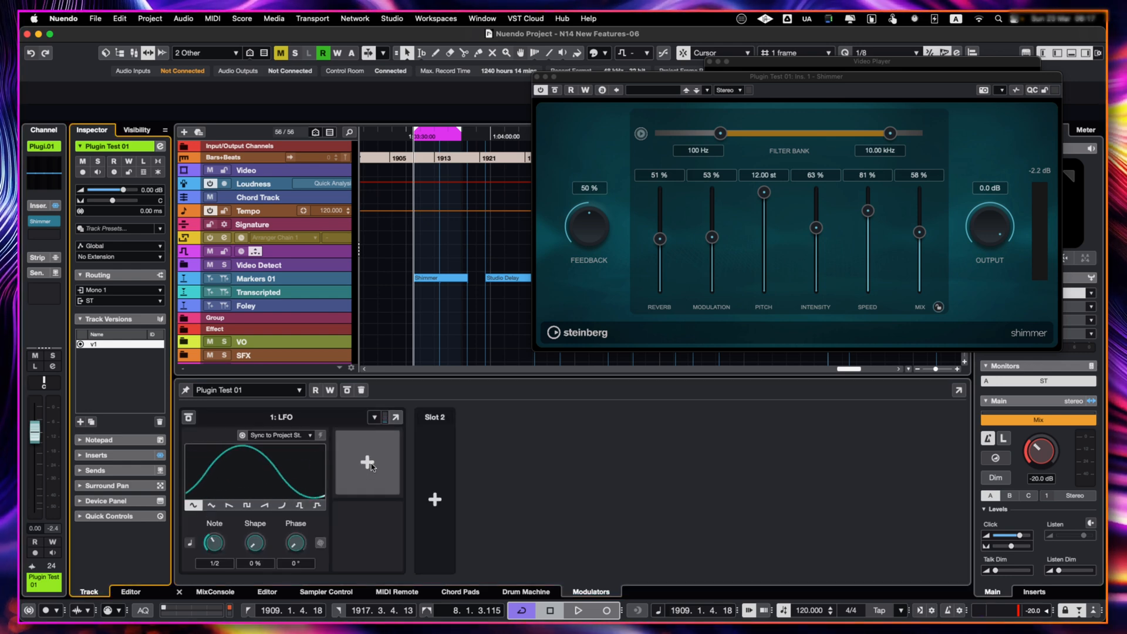
mouse_move(367, 462)
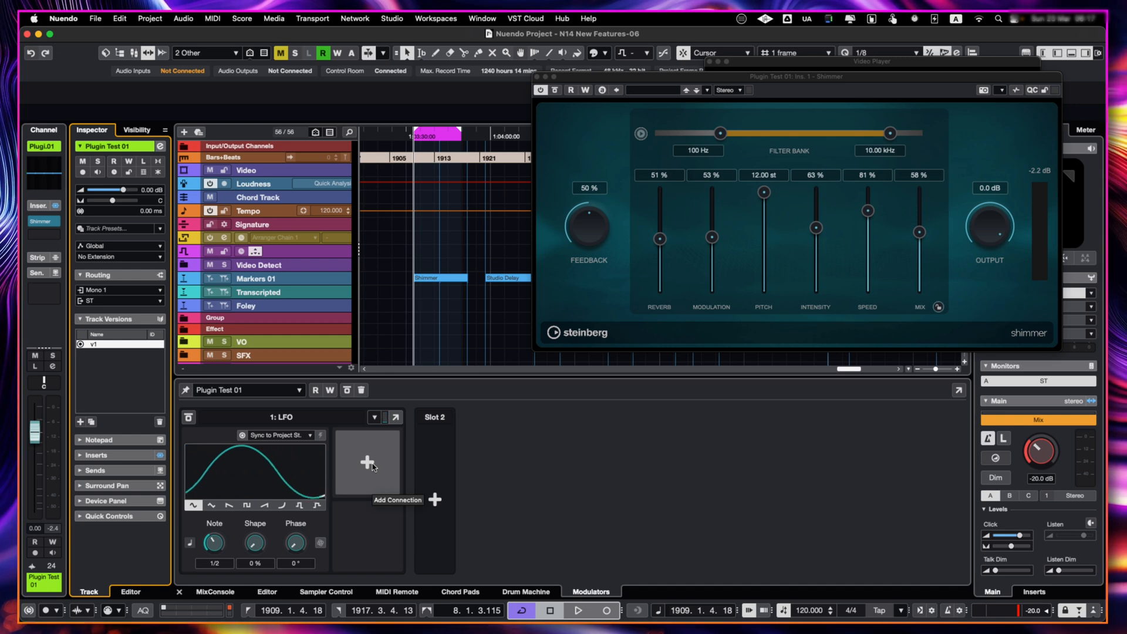
left_click(366, 462)
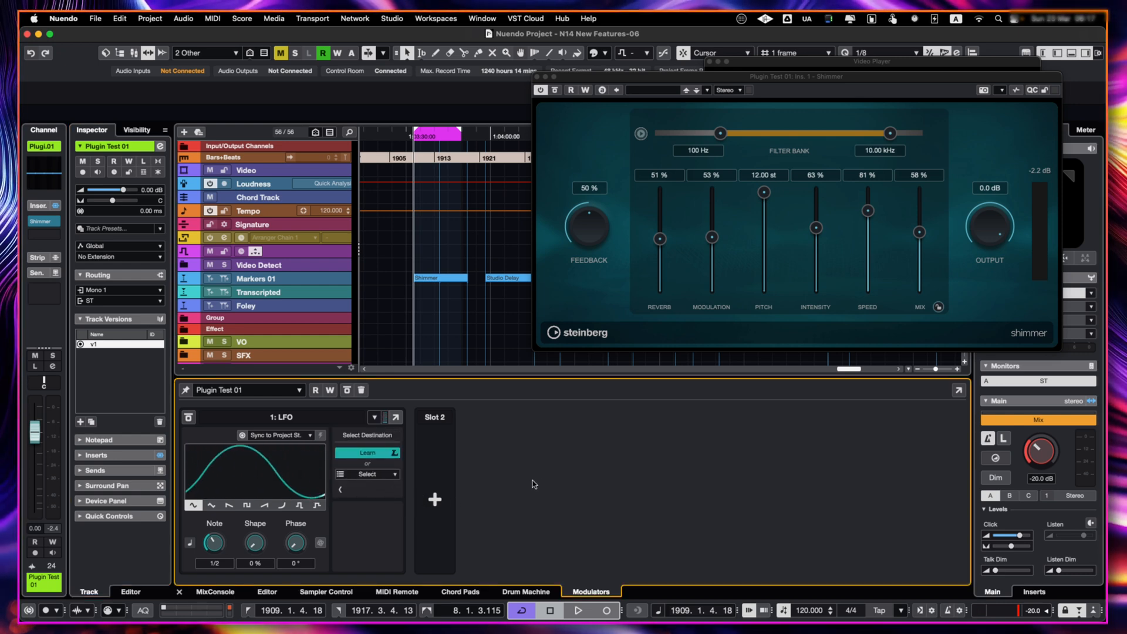
mouse_move(778, 190)
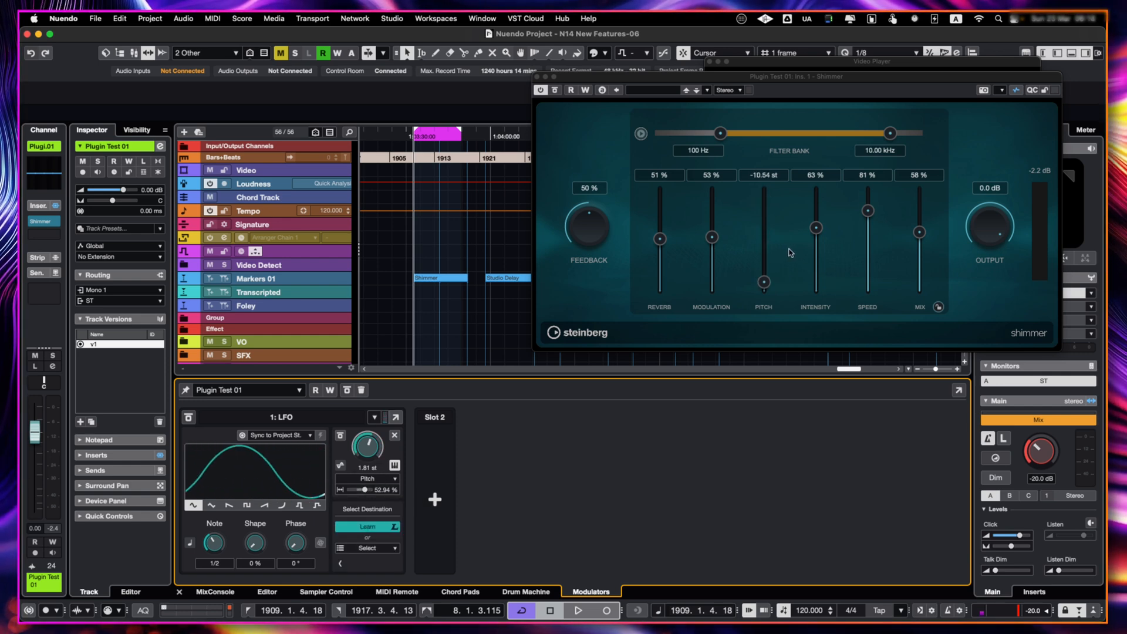
left_click(920, 228)
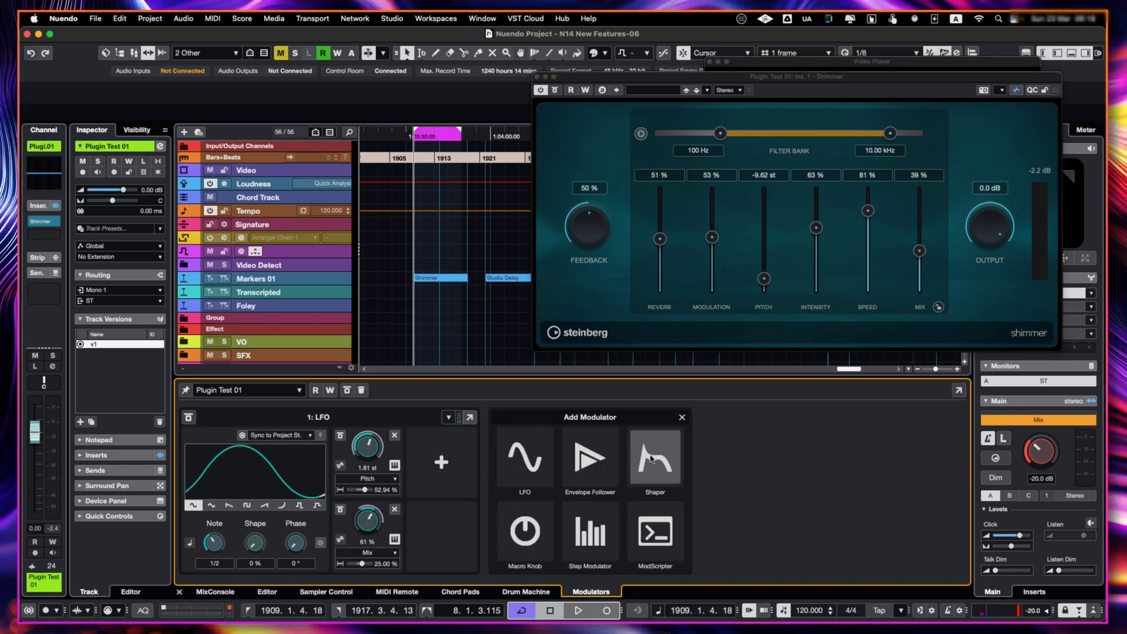
- Add a Shaper modulator linked to Shimmer's Reverb slider and play it back
left_click(655, 456)
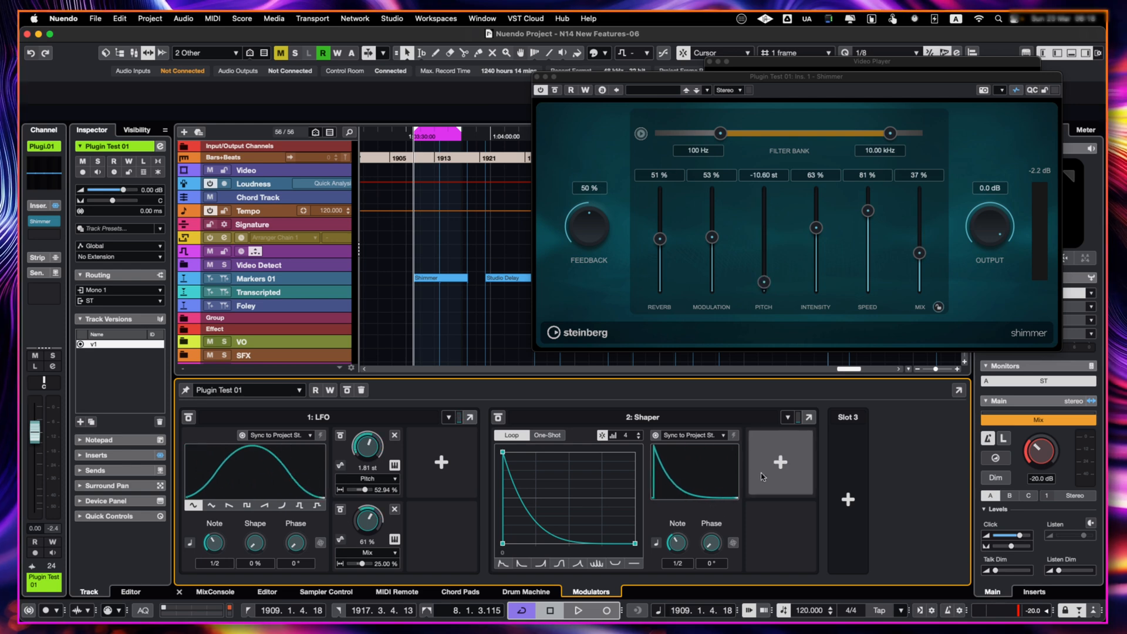
left_click(780, 462)
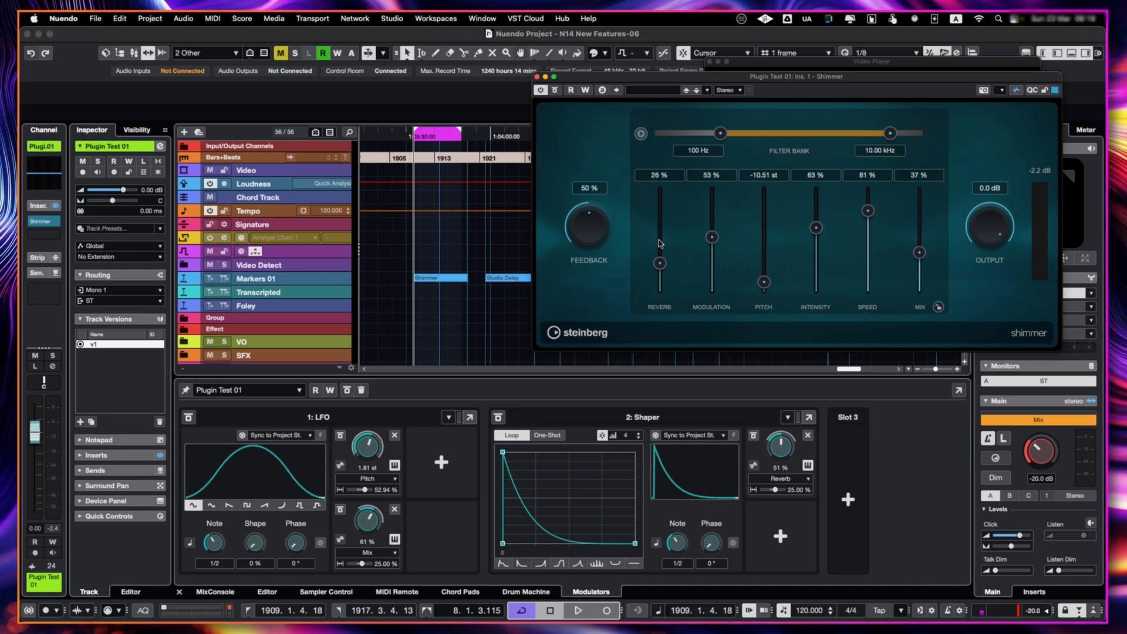
left_click(577, 610)
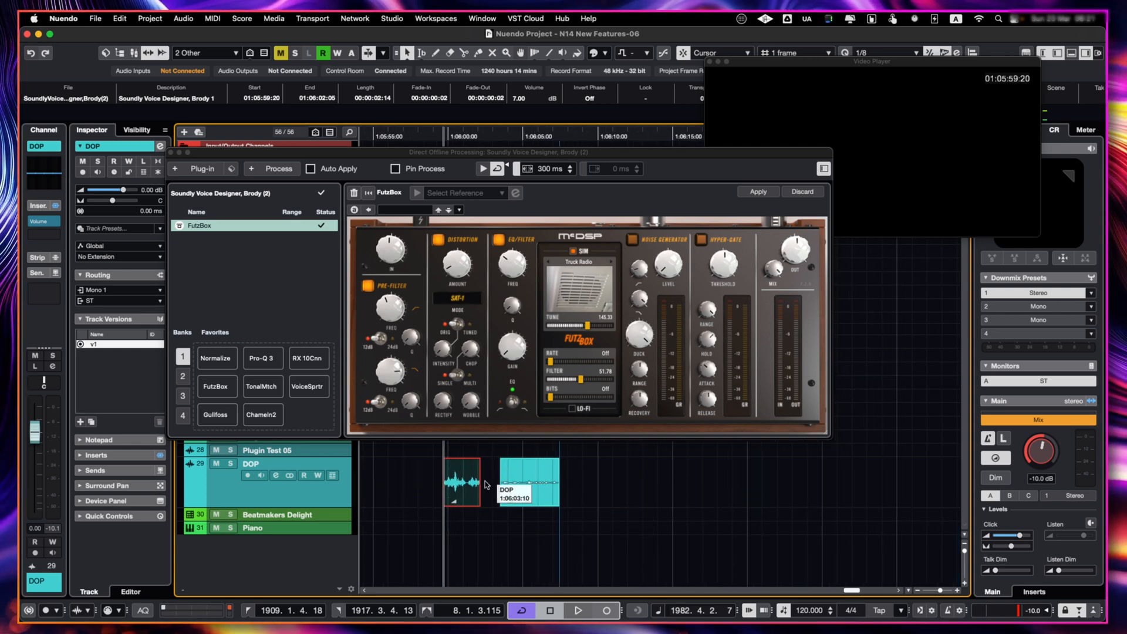
- Select the second voice event on the DOP track to audition FutzBox
left_click(521, 482)
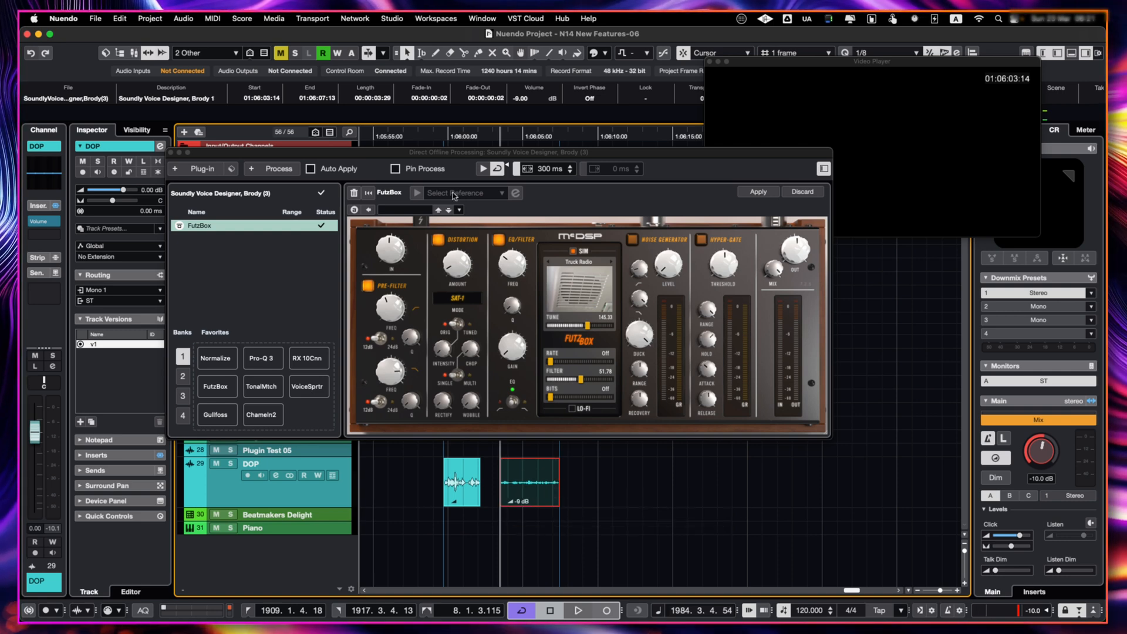
mouse_move(482, 170)
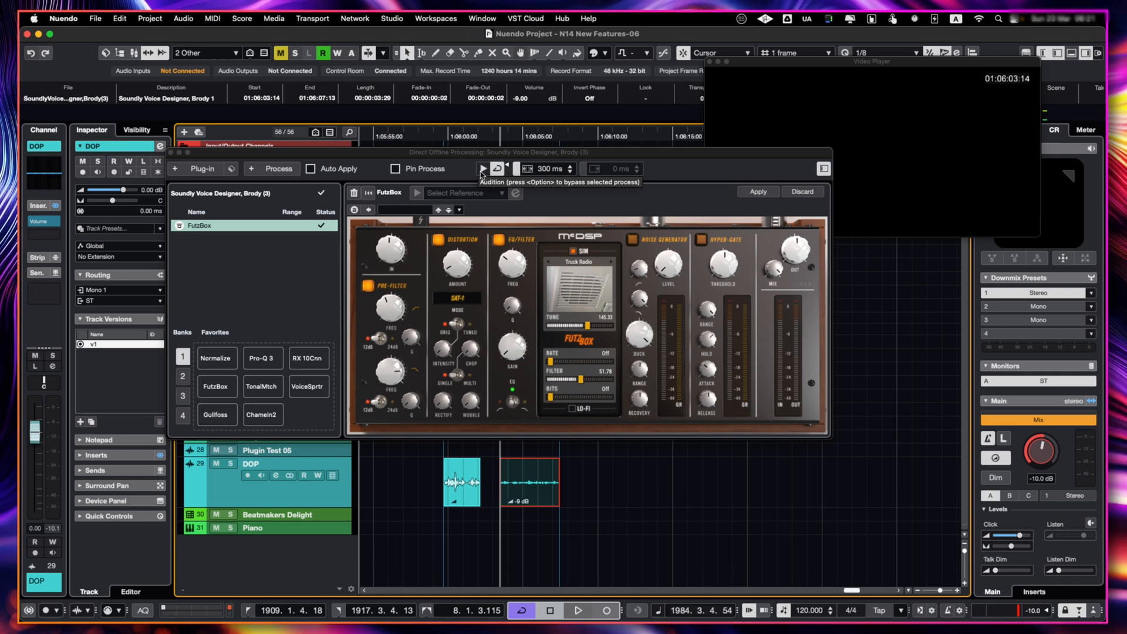
mouse_move(481, 169)
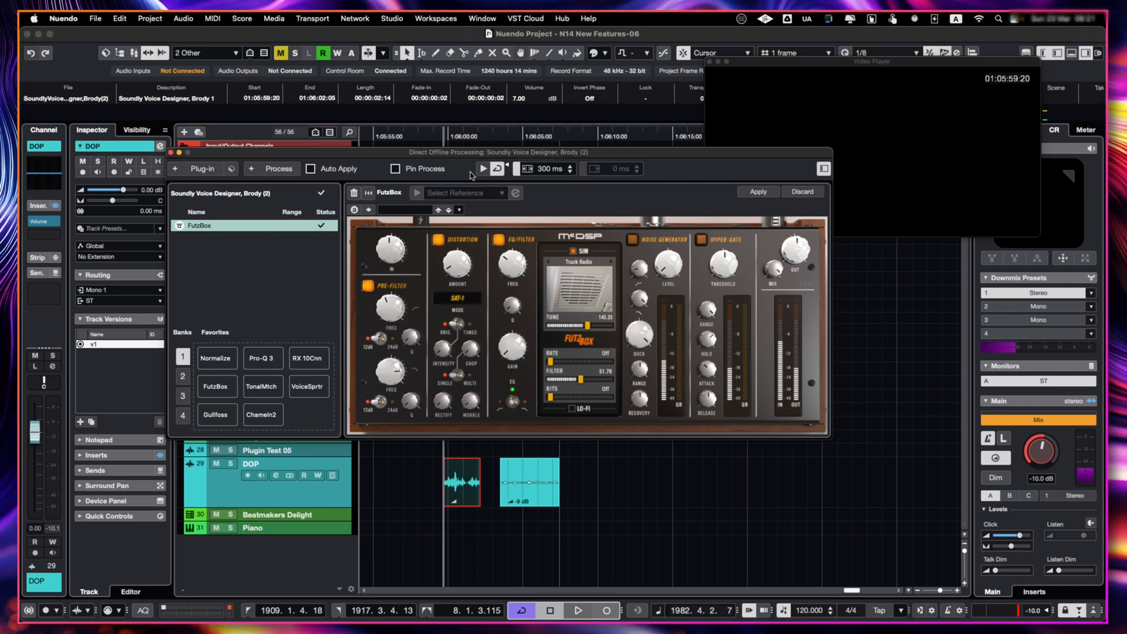
mouse_move(468, 156)
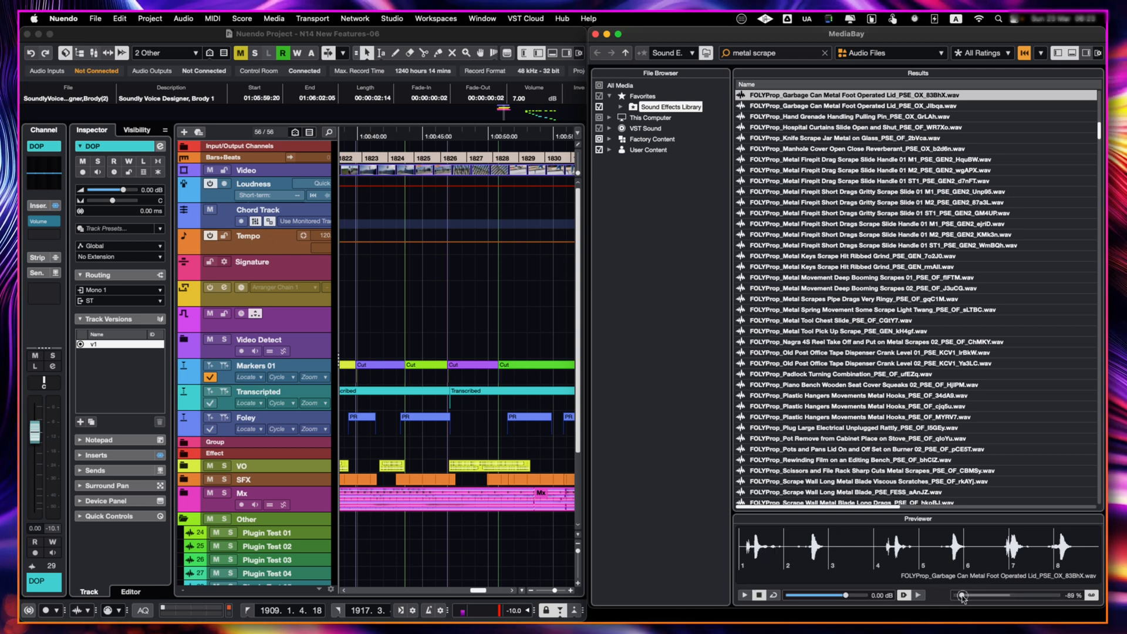
mouse_move(462, 513)
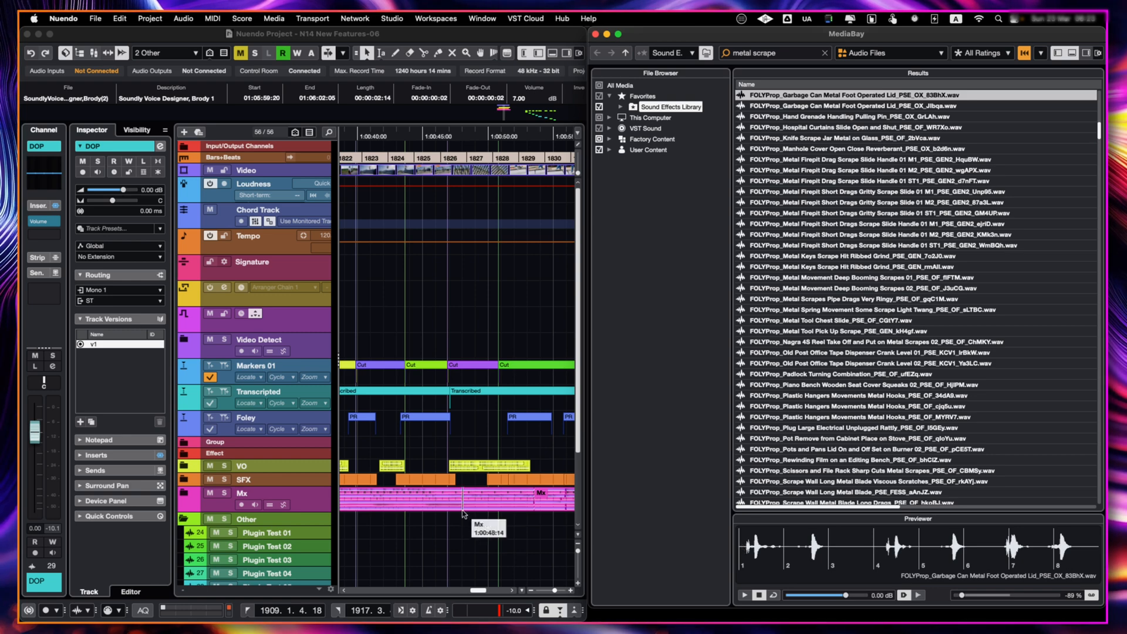
- Import the pitch-lowered metal scrape region from MediaBay, accepting the Import Options
scroll("down", 3)
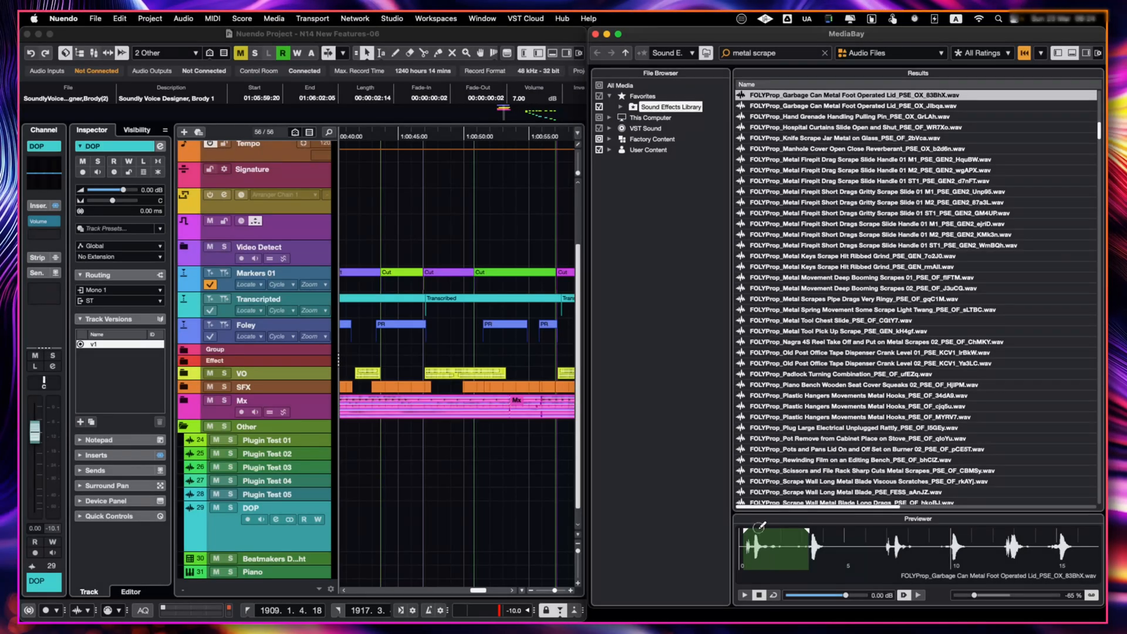
left_click(744, 595)
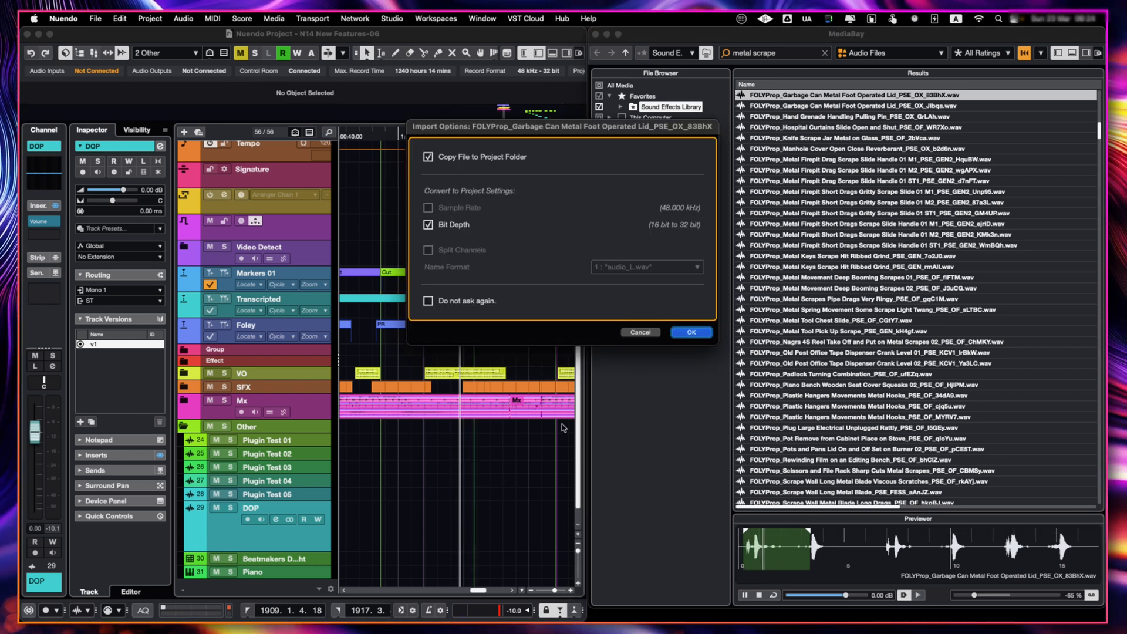
left_click(689, 331)
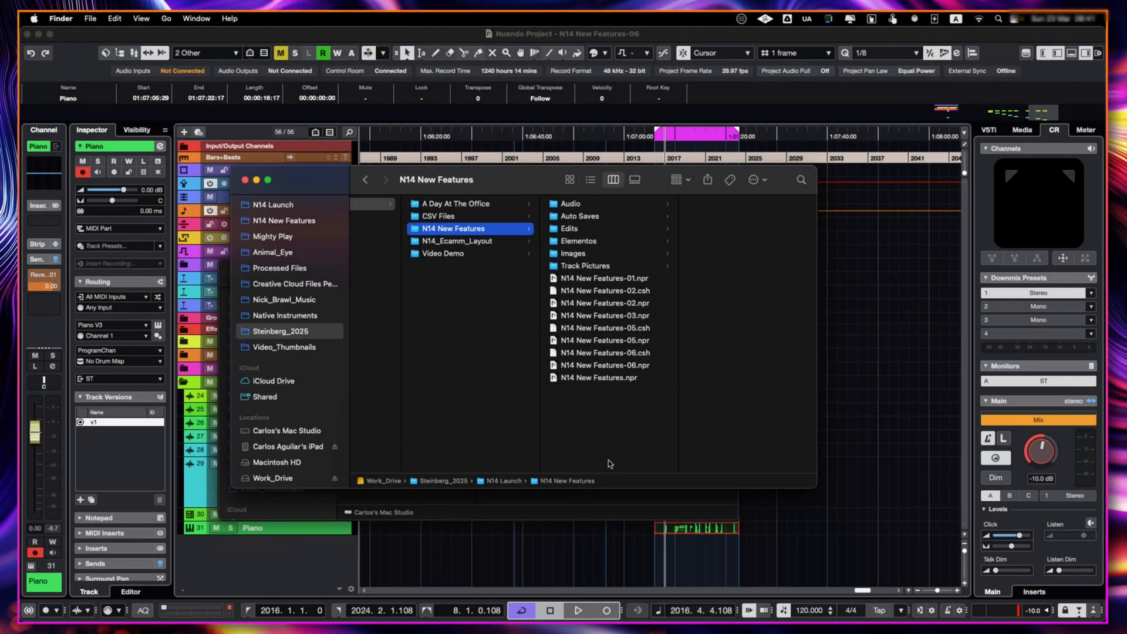
mouse_move(634, 271)
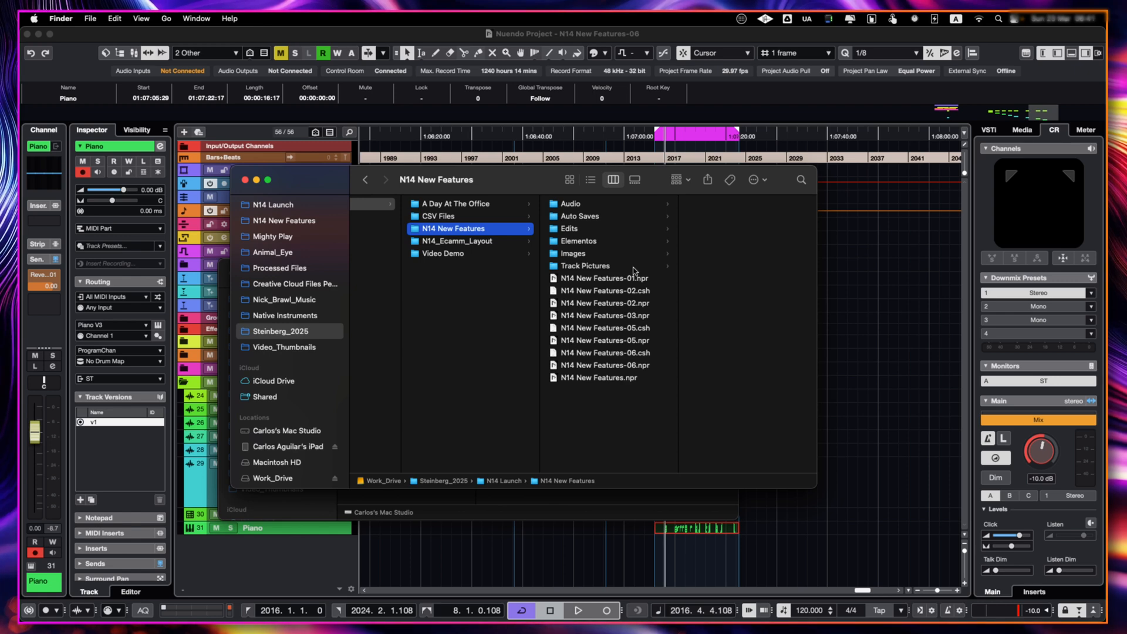
mouse_move(592, 246)
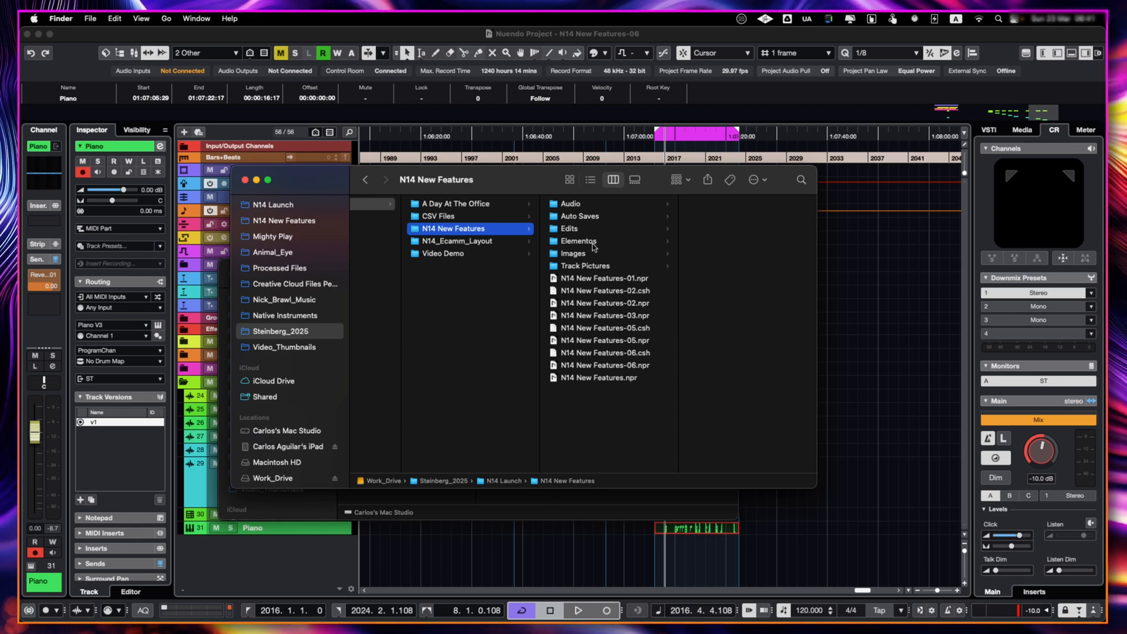
- Browse from Auto Saves to the Audio folder of N14 New Features in Finder
left_click(580, 215)
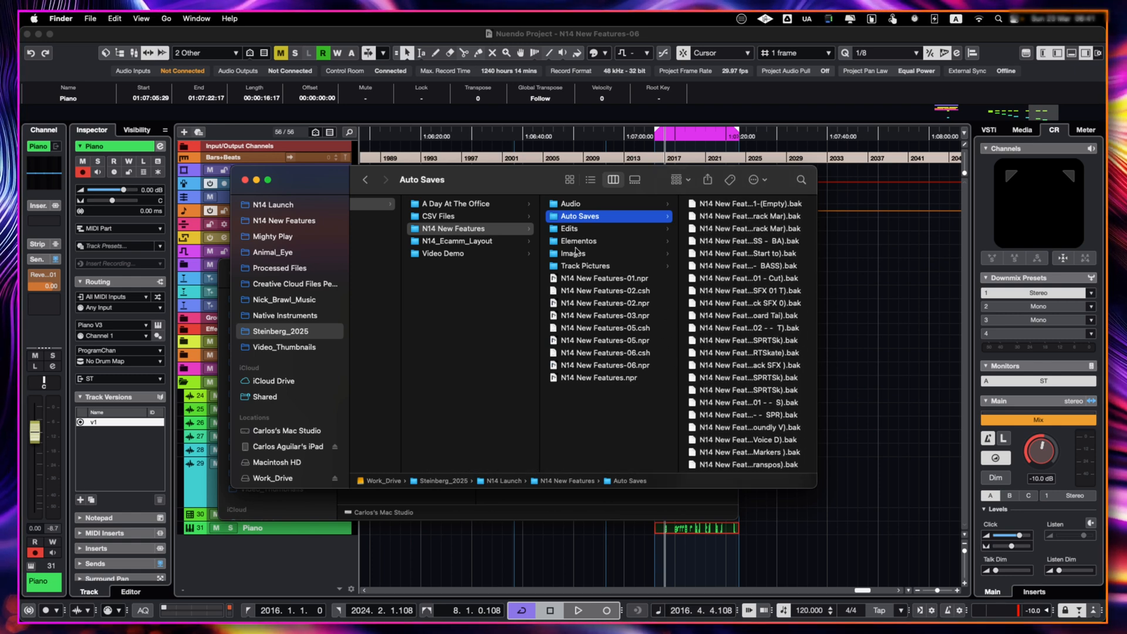
left_click(571, 202)
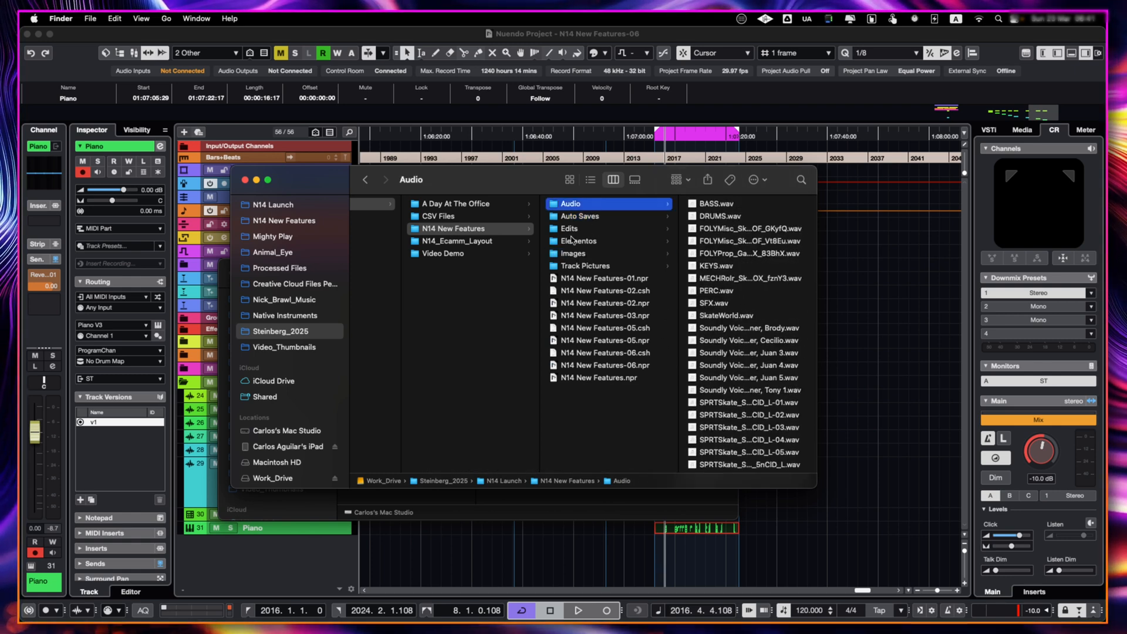
left_click(584, 265)
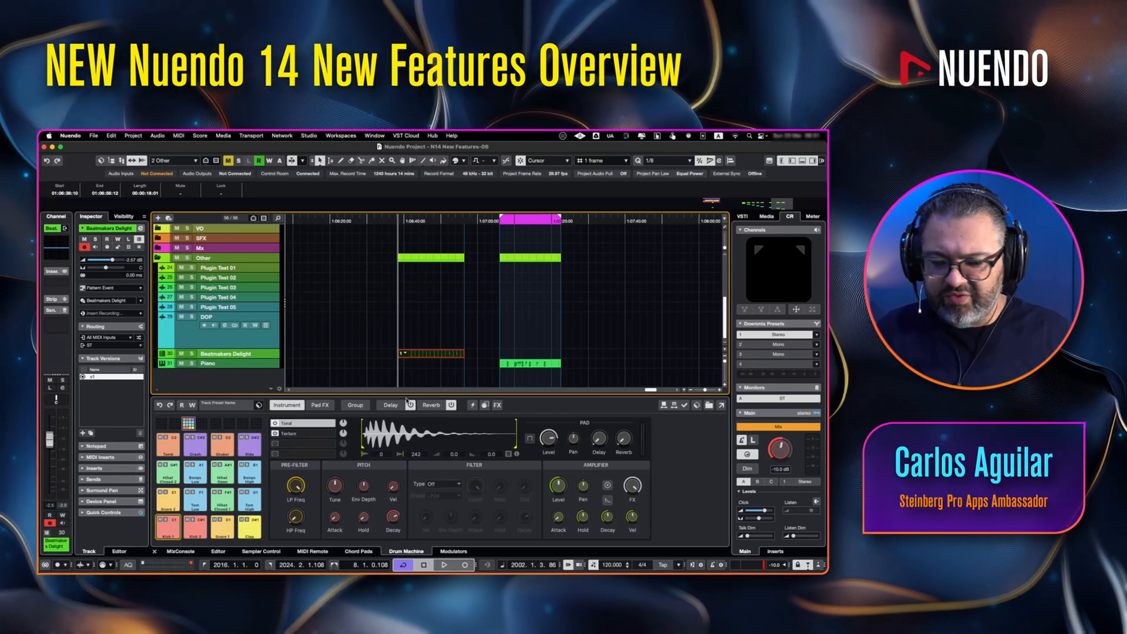
mouse_move(322, 446)
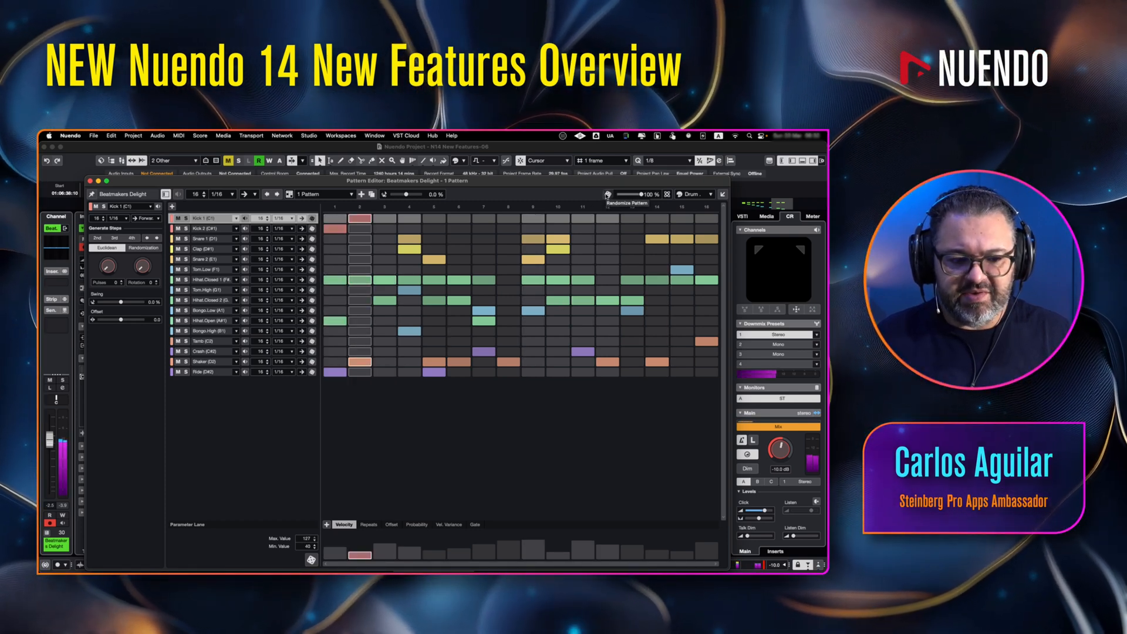
- Apply Randomize Pattern to the Beatmakers Delight drum pattern in the Pattern Editor
left_click(609, 196)
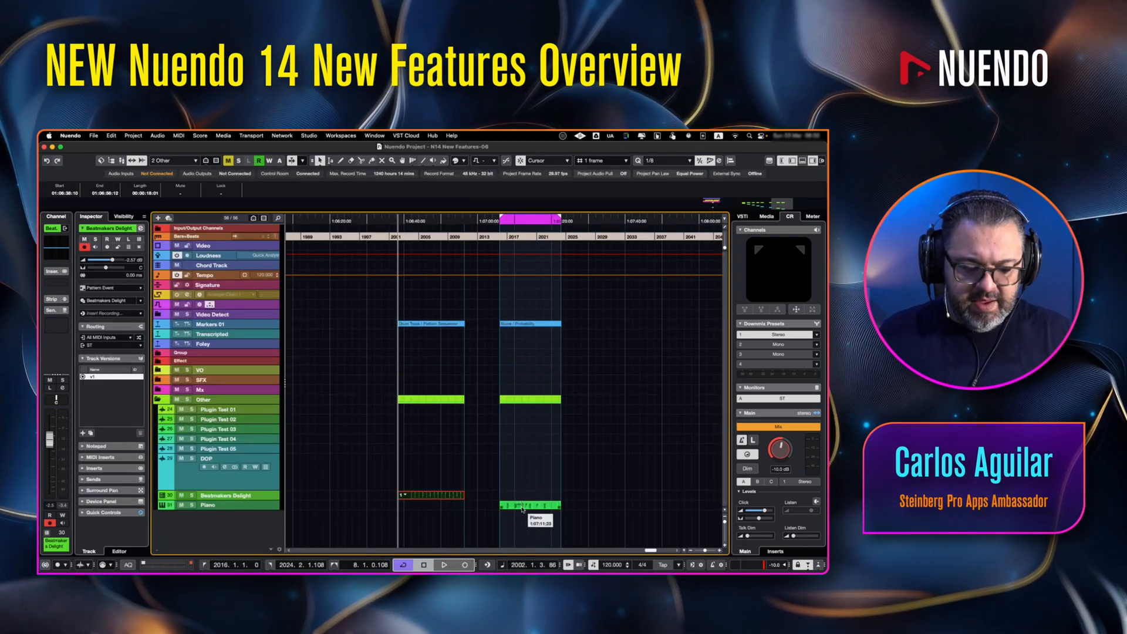
- Open the Piano MIDI part in the Score Editor and save it as a Dorico project
left_click(208, 504)
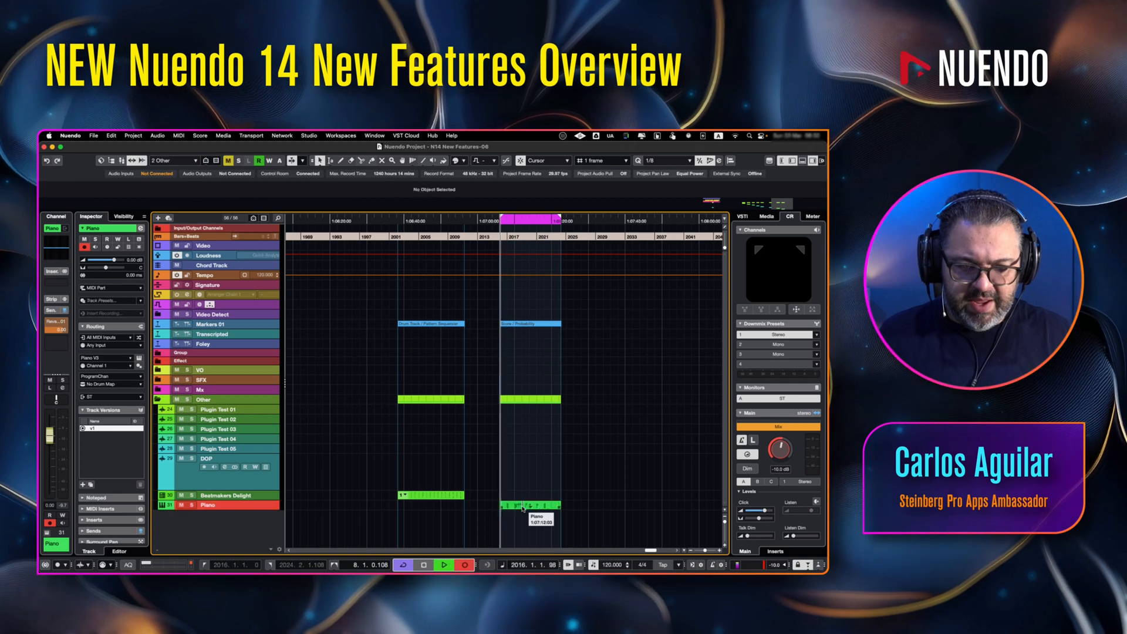
left_click(528, 503)
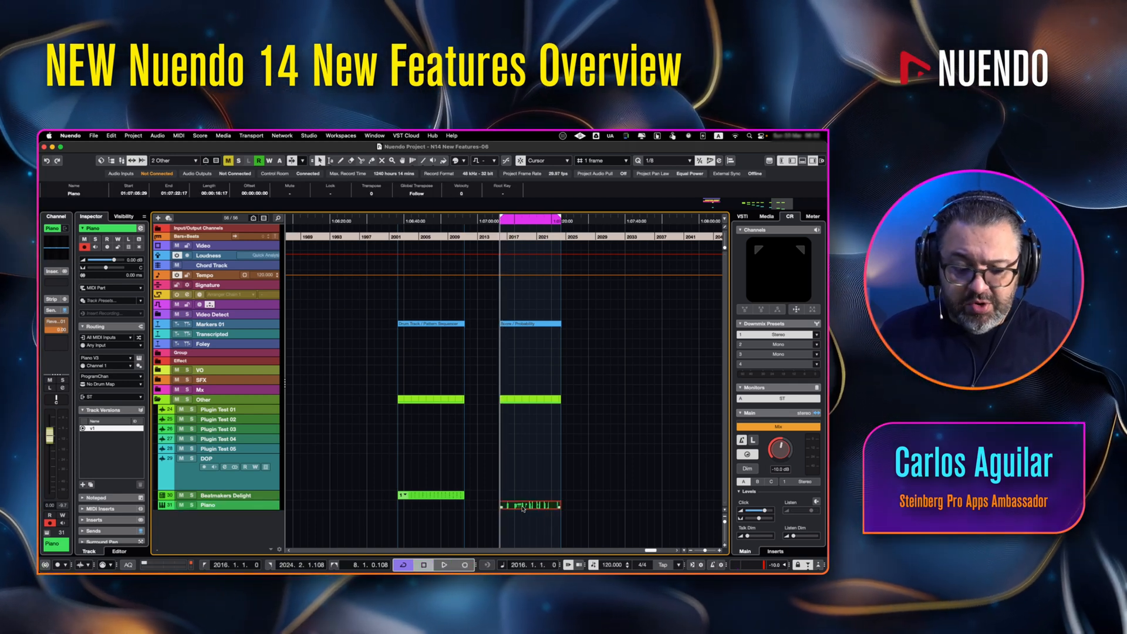
mouse_move(523, 510)
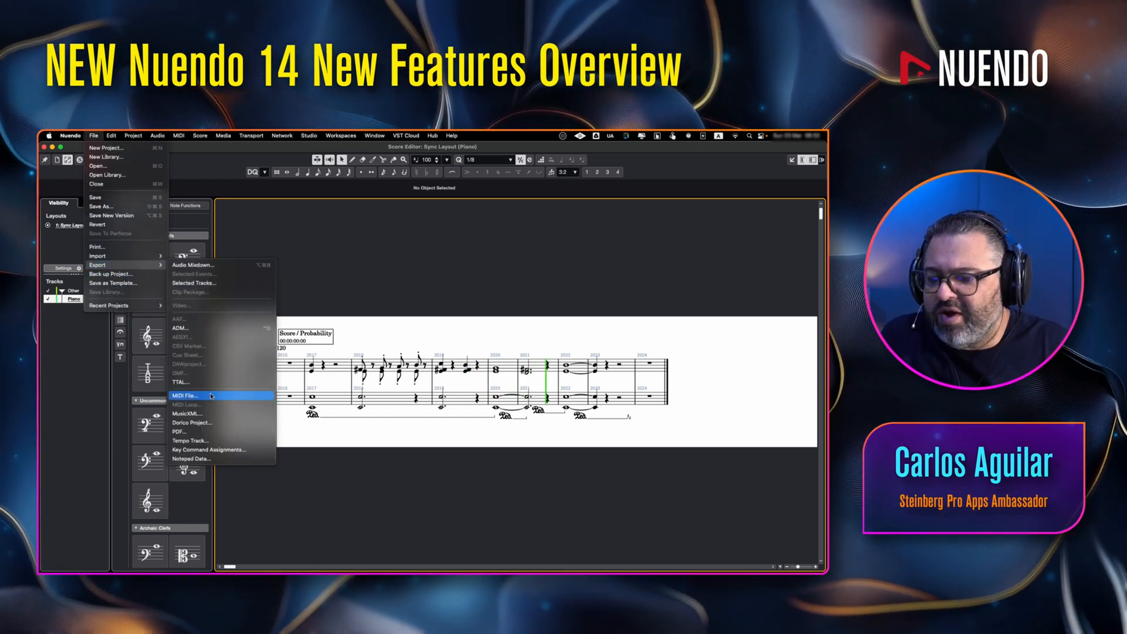
mouse_move(190, 423)
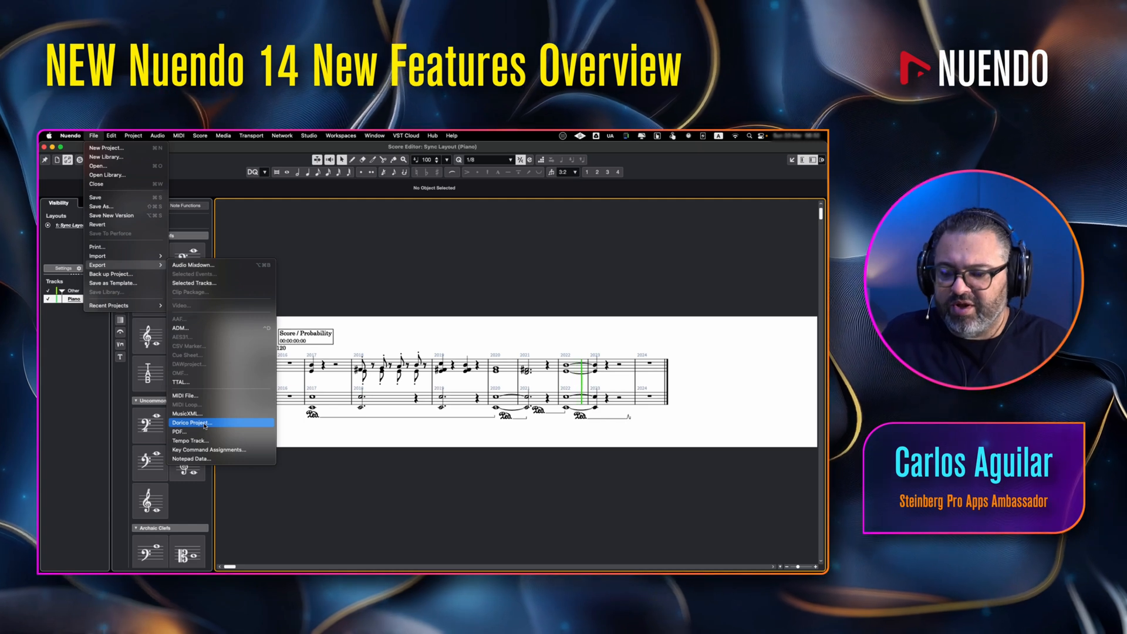
left_click(192, 422)
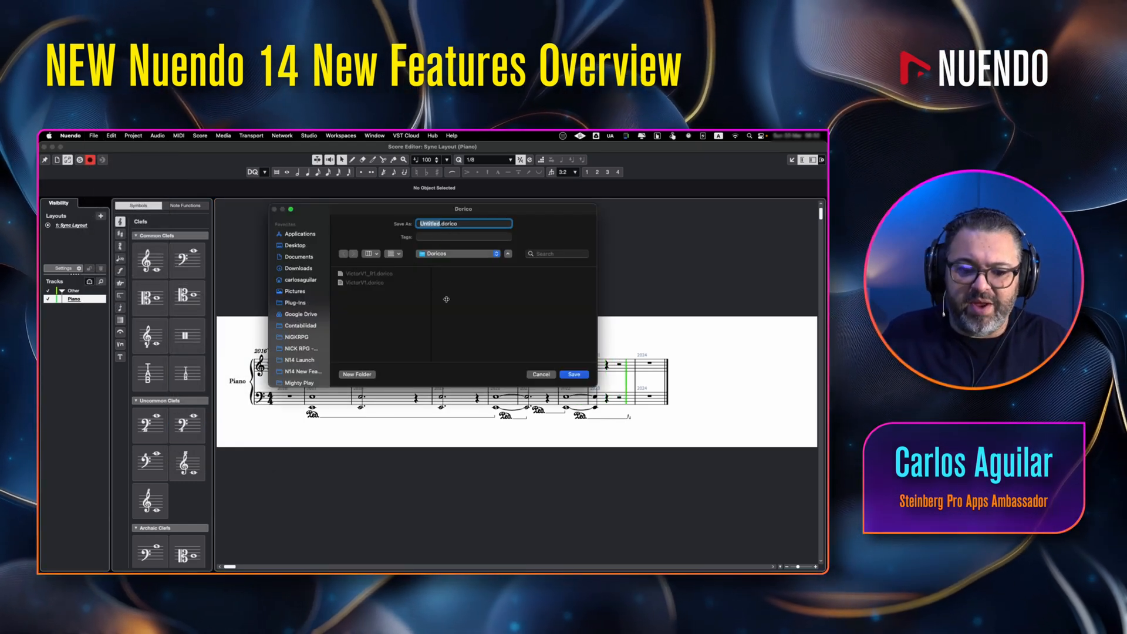
left_click(540, 374)
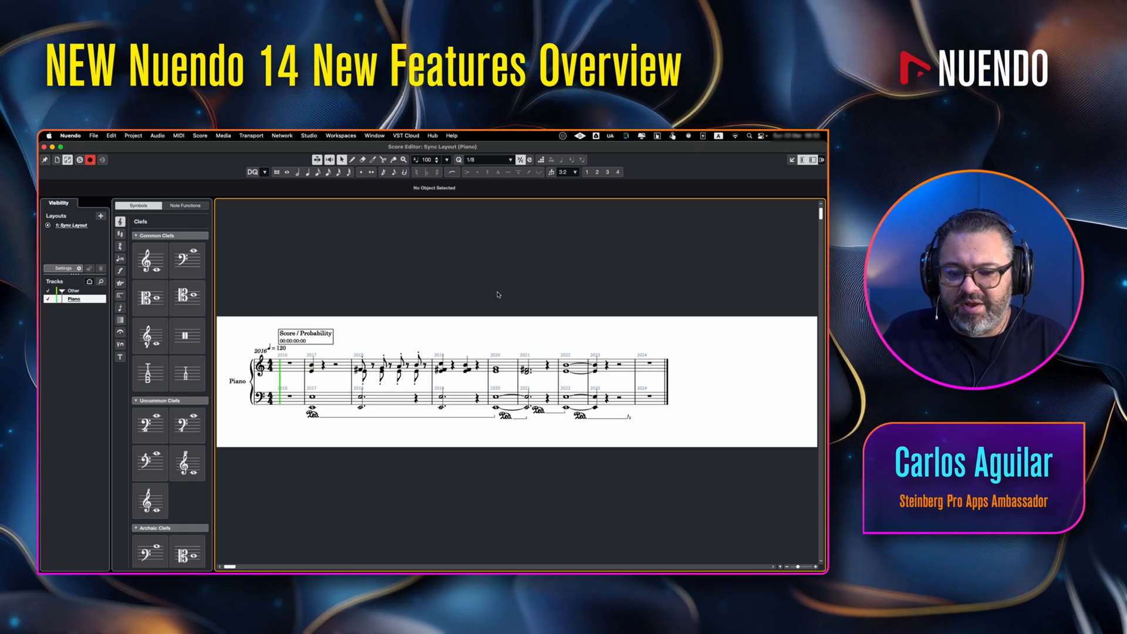
mouse_move(429, 355)
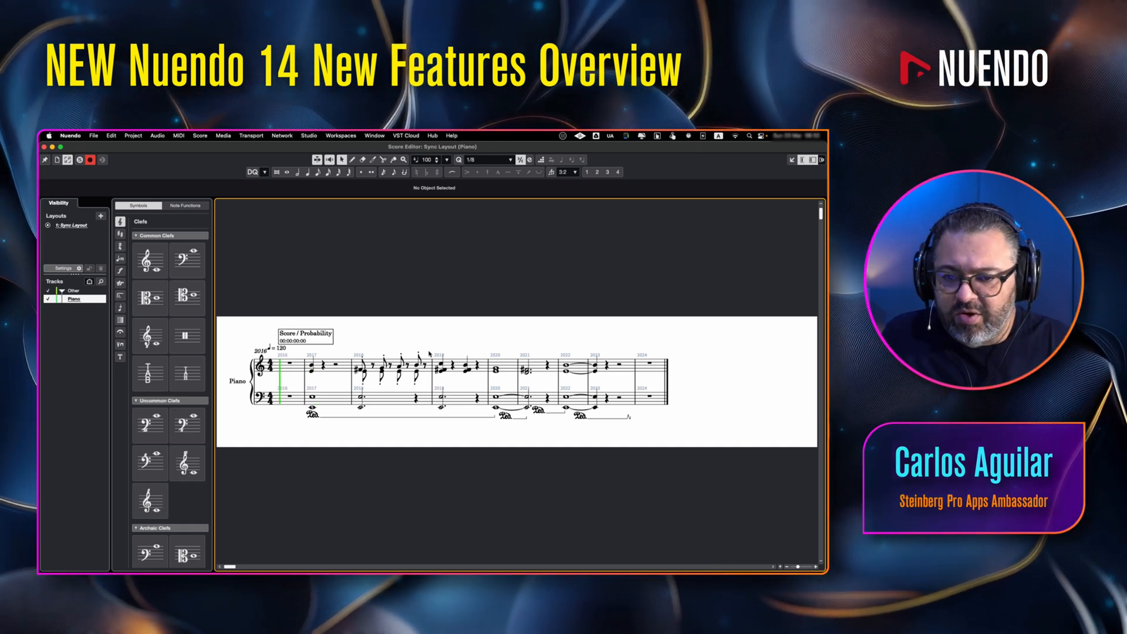